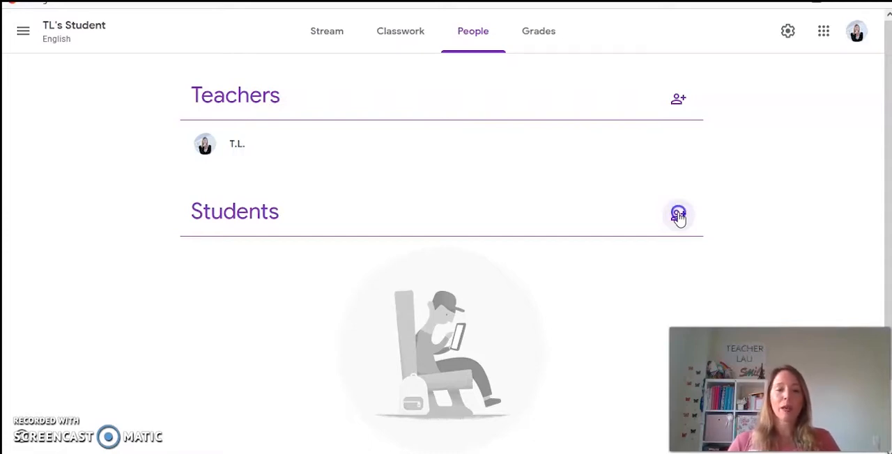
pyautogui.click(678, 213)
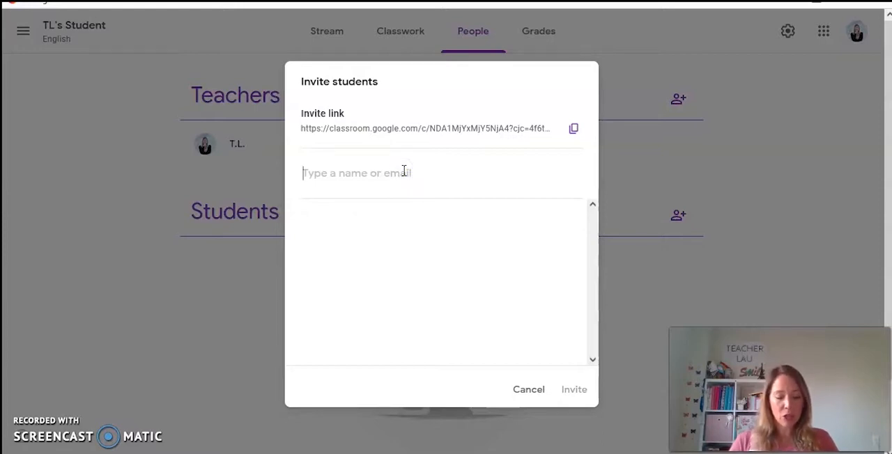
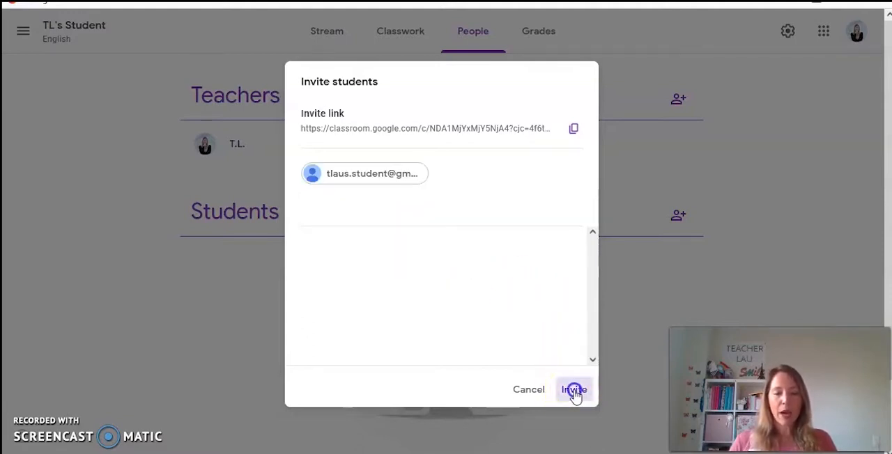
pyautogui.click(573, 390)
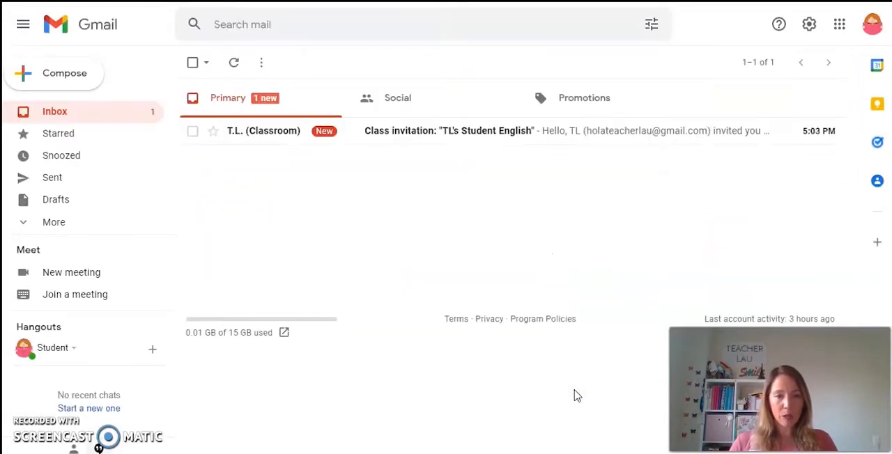
pyautogui.moveTo(515, 131)
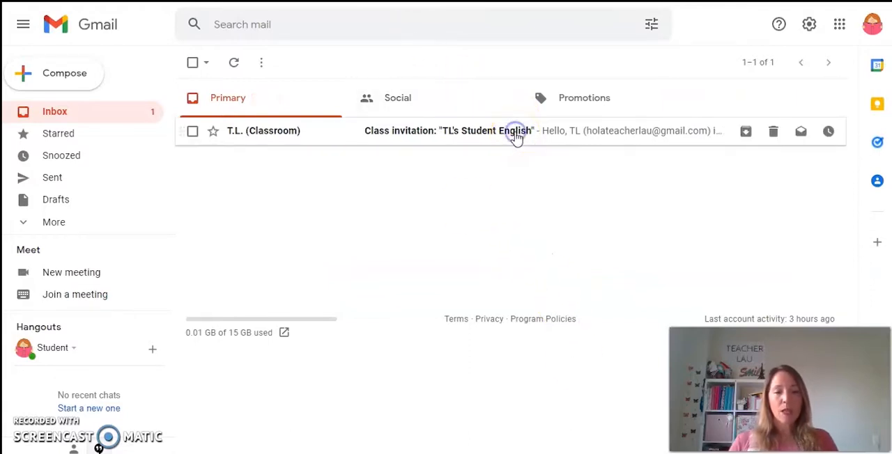
# Open the Class invitation email in Gmail and follow its Join link.
pyautogui.click(447, 131)
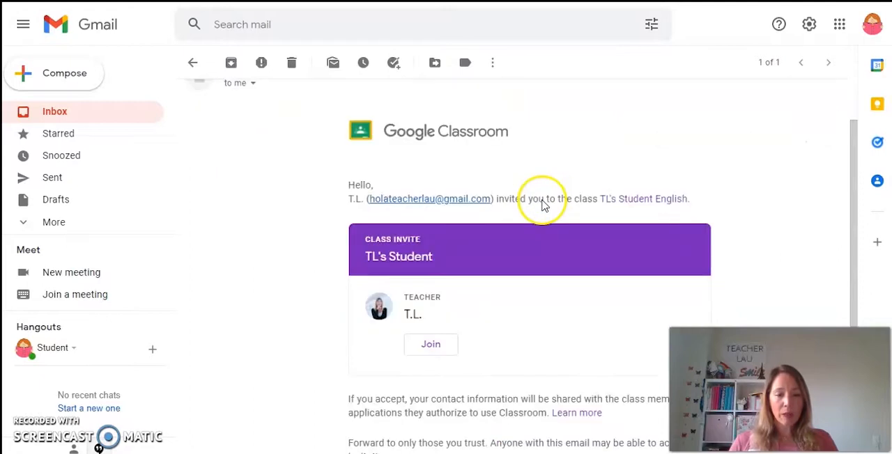
pyautogui.scroll(-3)
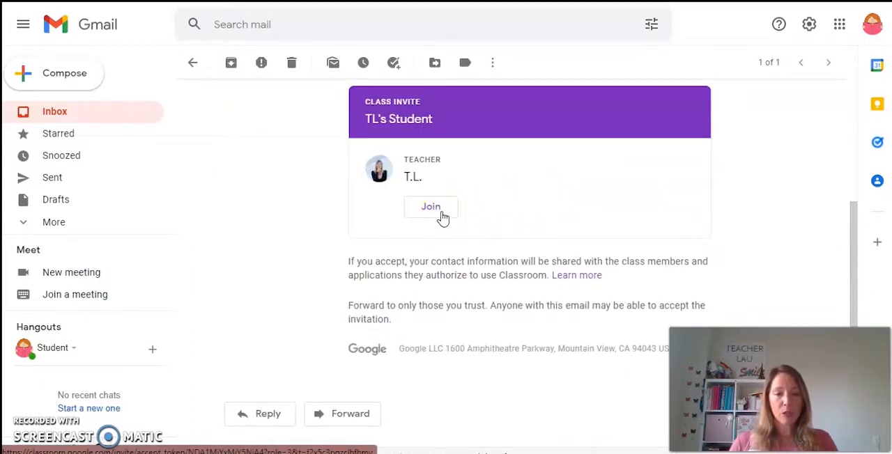
pyautogui.click(431, 207)
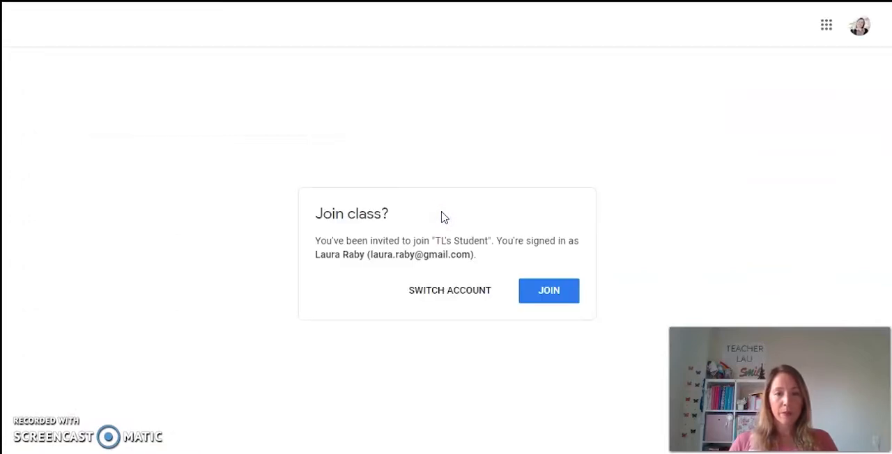
pyautogui.moveTo(522, 147)
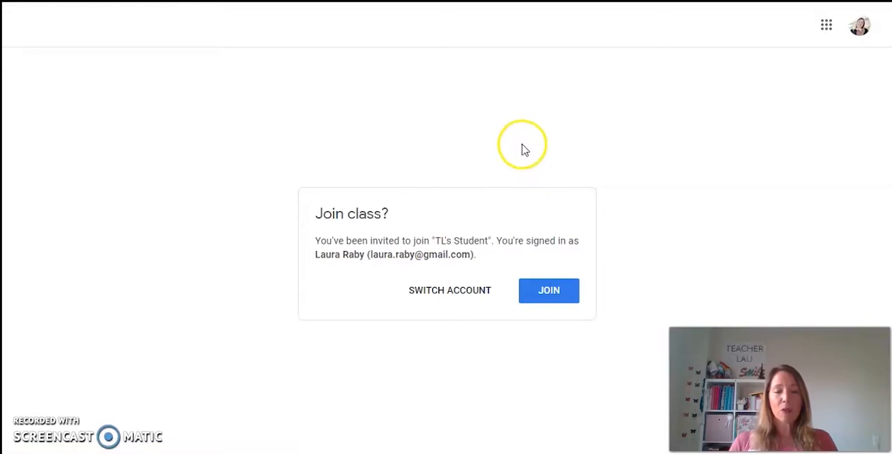
# Switch to the student account and confirm joining TL's Student class.
pyautogui.click(449, 291)
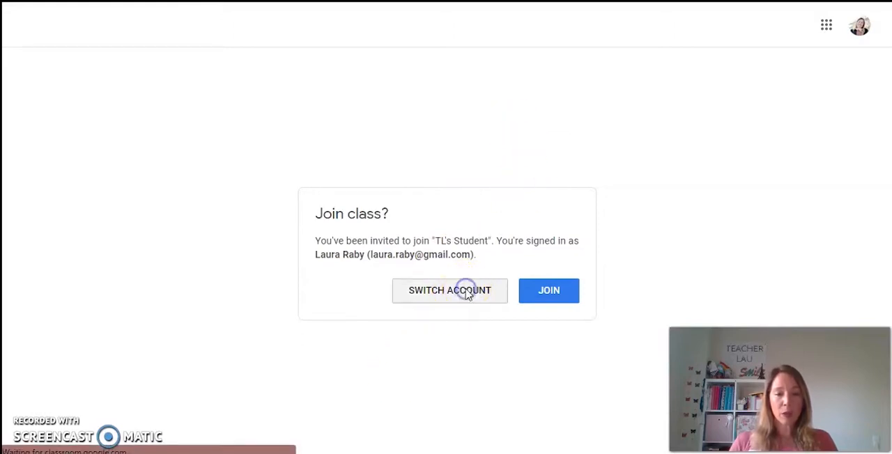
pyautogui.click(449, 291)
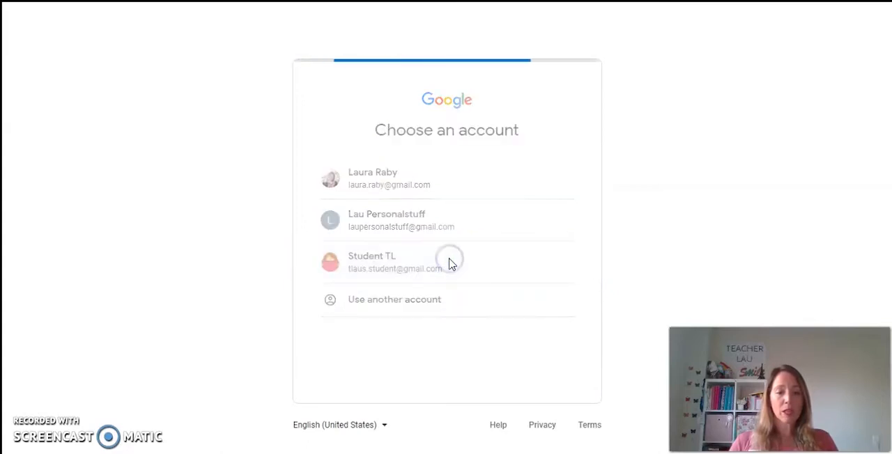
pyautogui.click(395, 262)
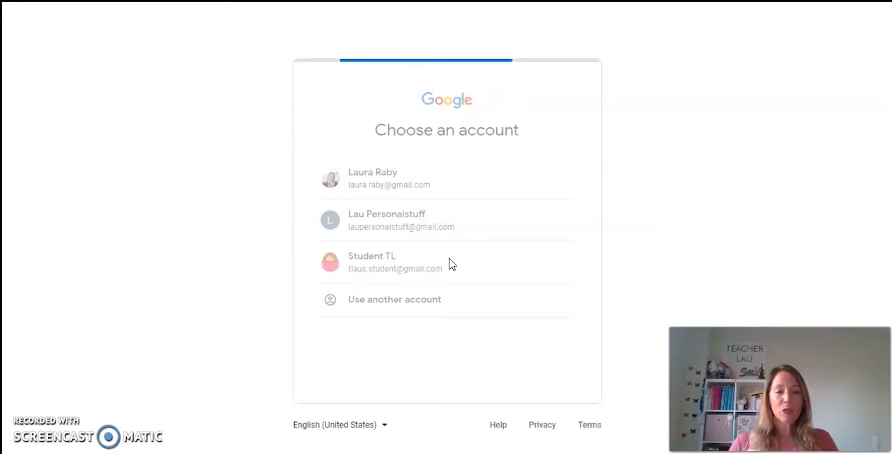
pyautogui.click(395, 262)
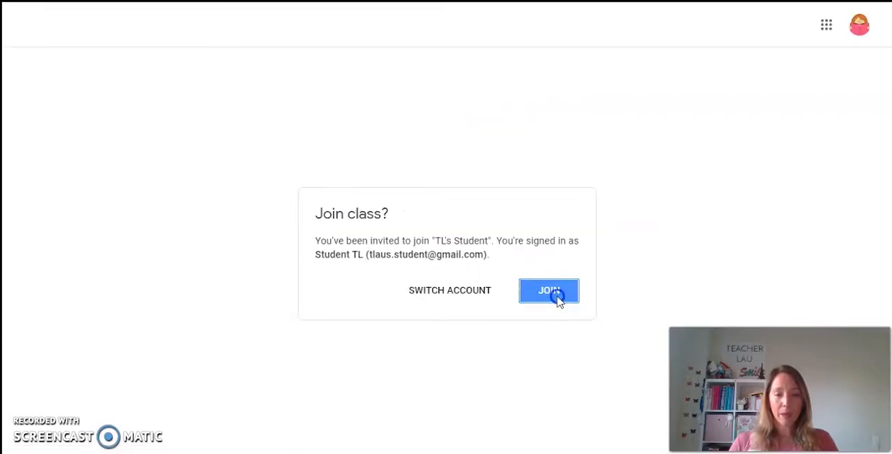
pyautogui.click(549, 290)
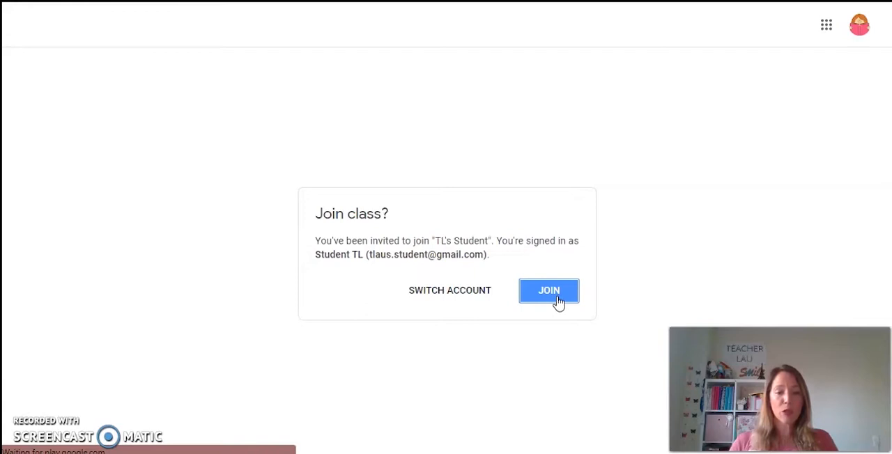
pyautogui.click(549, 290)
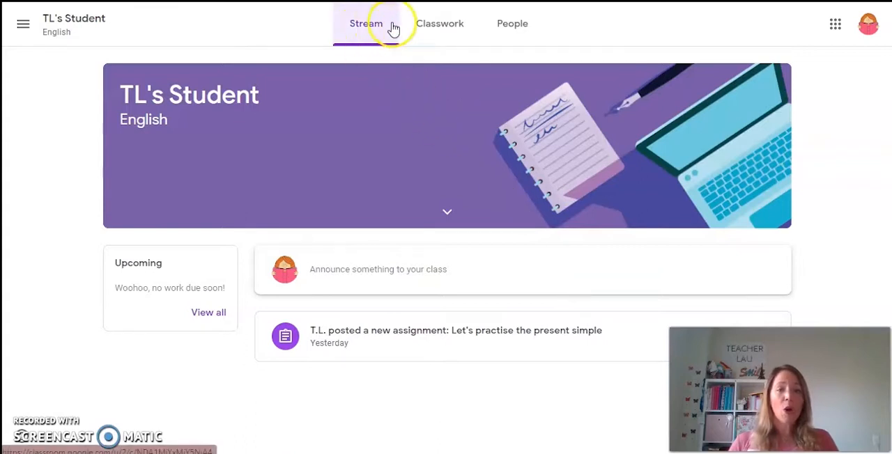
pyautogui.moveTo(573, 29)
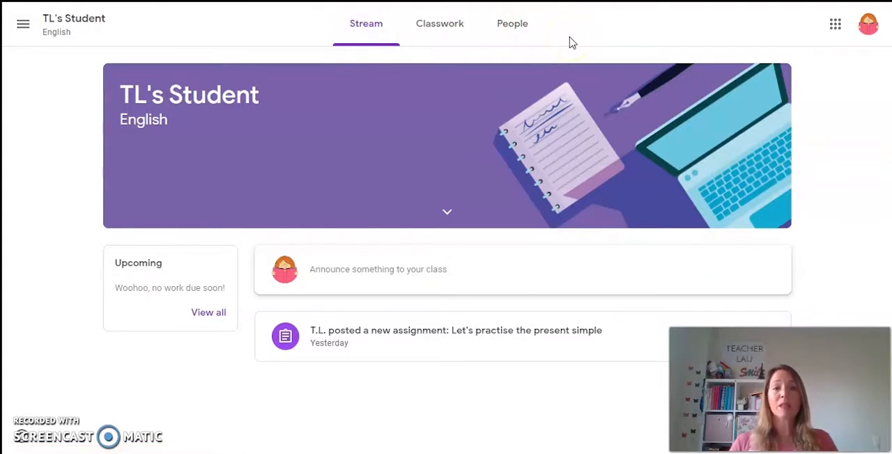
pyautogui.moveTo(563, 40)
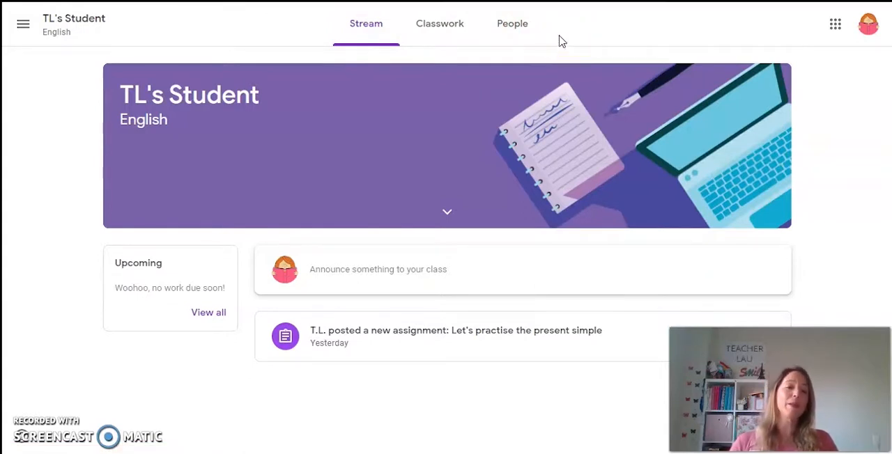
pyautogui.moveTo(366, 23)
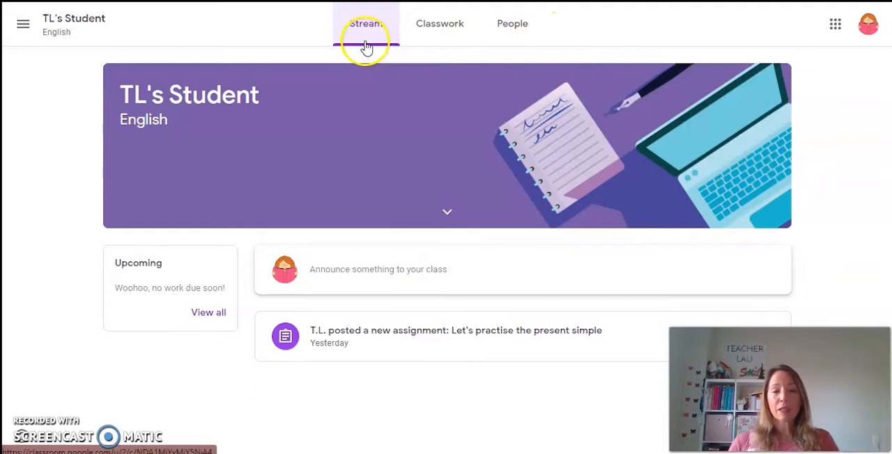
pyautogui.click(366, 23)
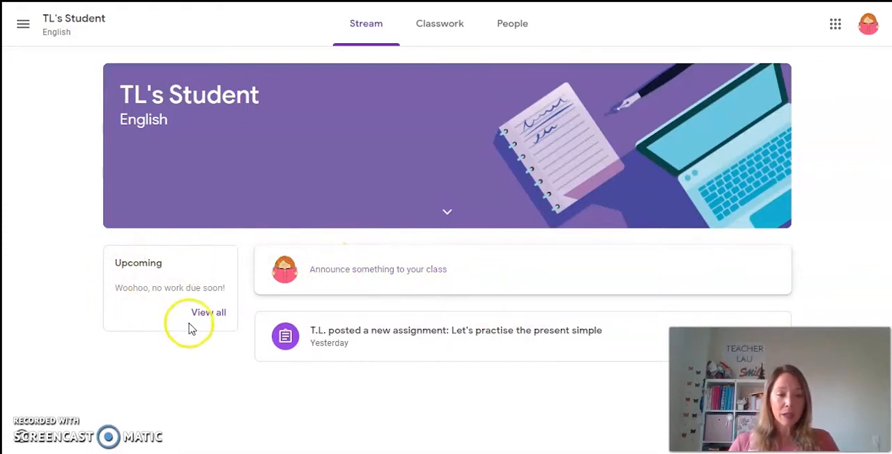
pyautogui.moveTo(148, 298)
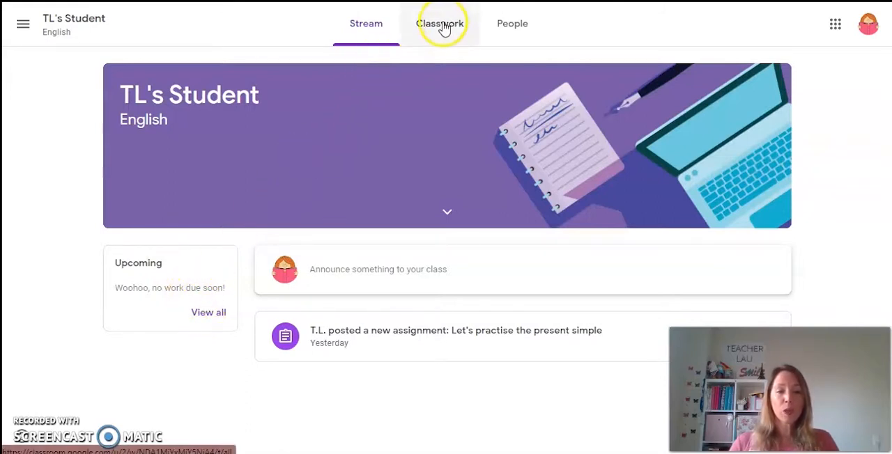
# On Classwork, dismiss the progress tip and expand 'Let's practise the present simple'.
pyautogui.click(440, 23)
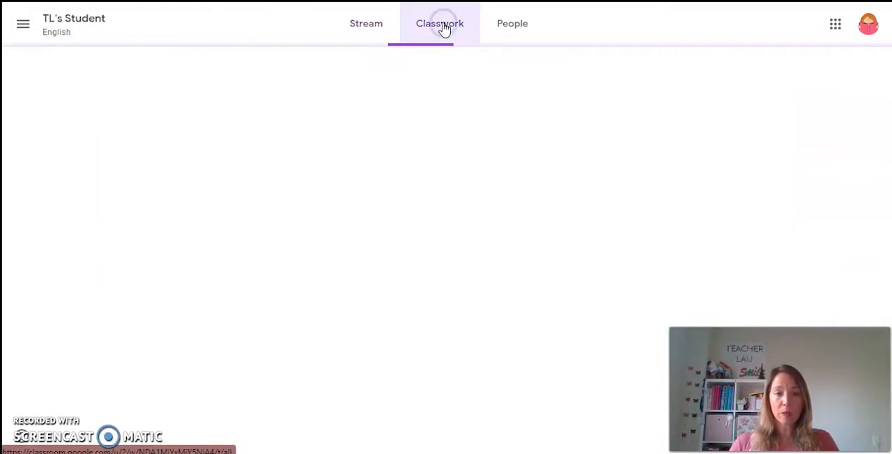
pyautogui.click(440, 23)
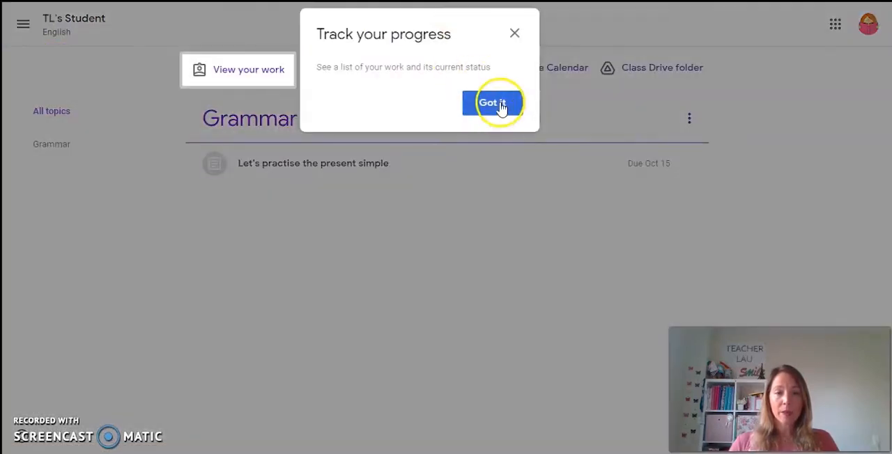
pyautogui.click(493, 102)
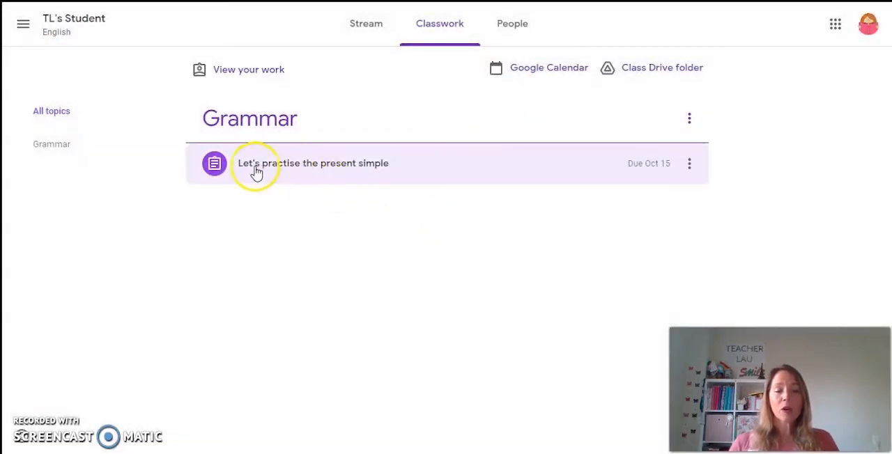
pyautogui.moveTo(346, 170)
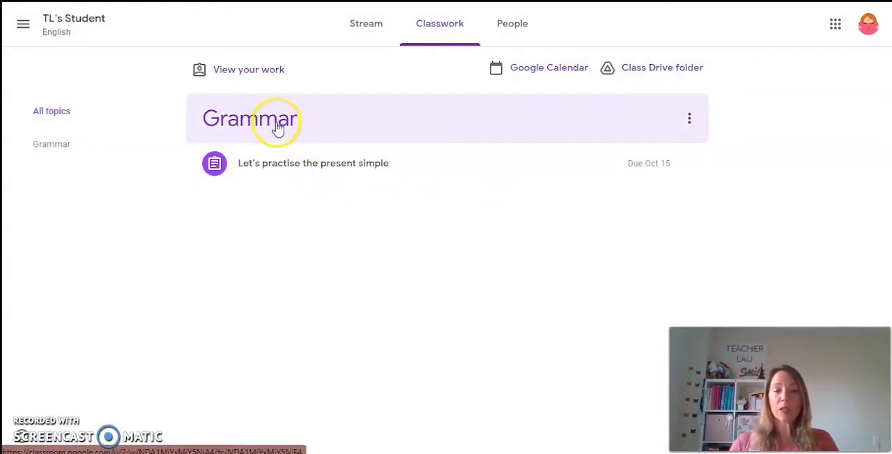
pyautogui.moveTo(356, 170)
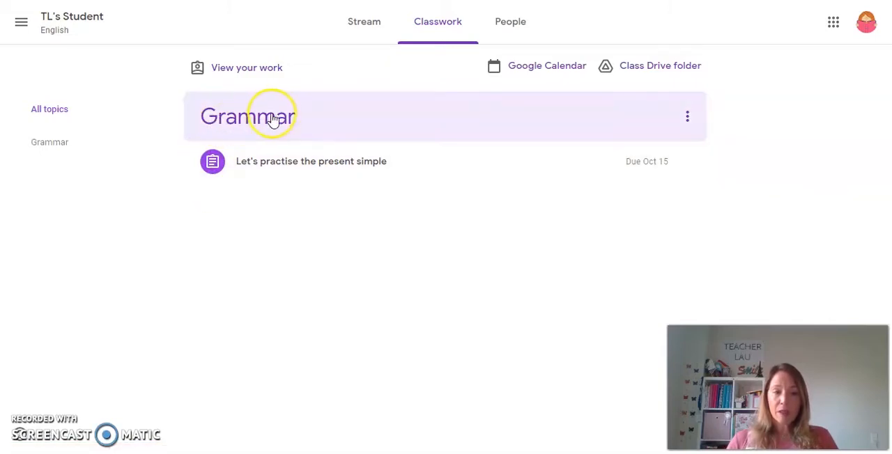
pyautogui.click(273, 117)
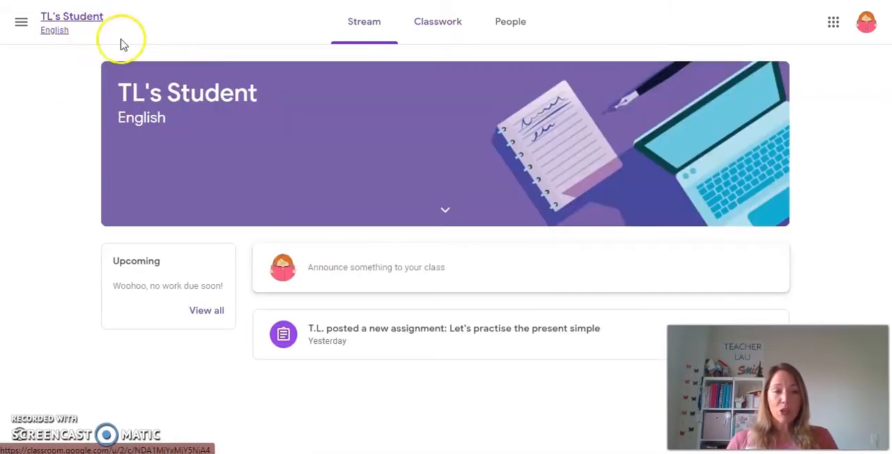
pyautogui.moveTo(335, 170)
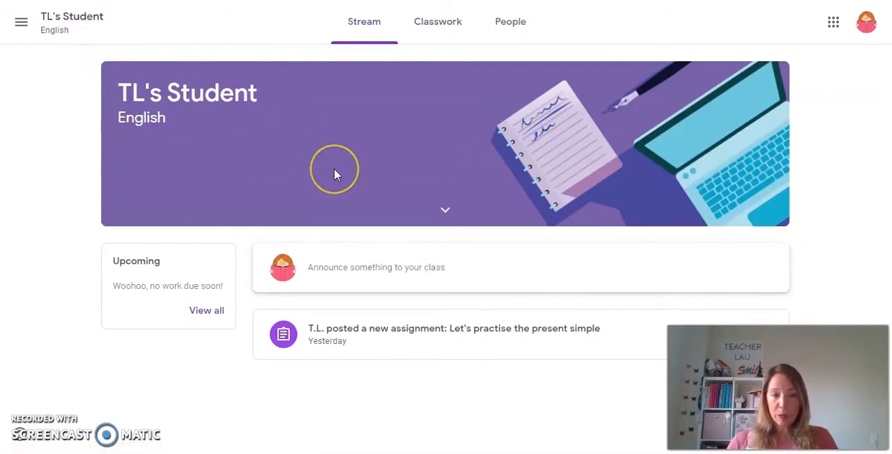
pyautogui.moveTo(377, 127)
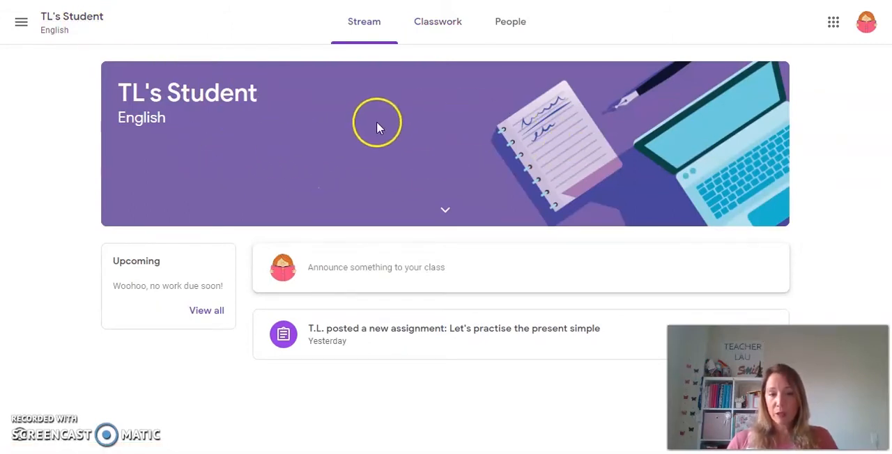
pyautogui.moveTo(438, 21)
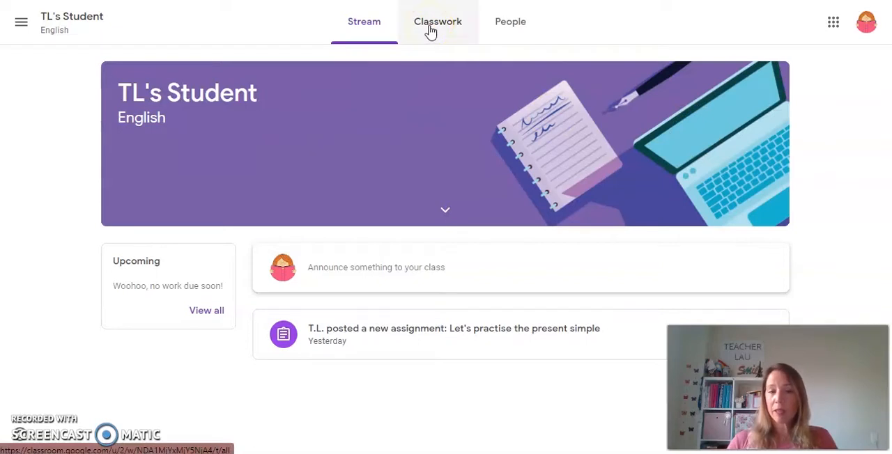
pyautogui.click(437, 22)
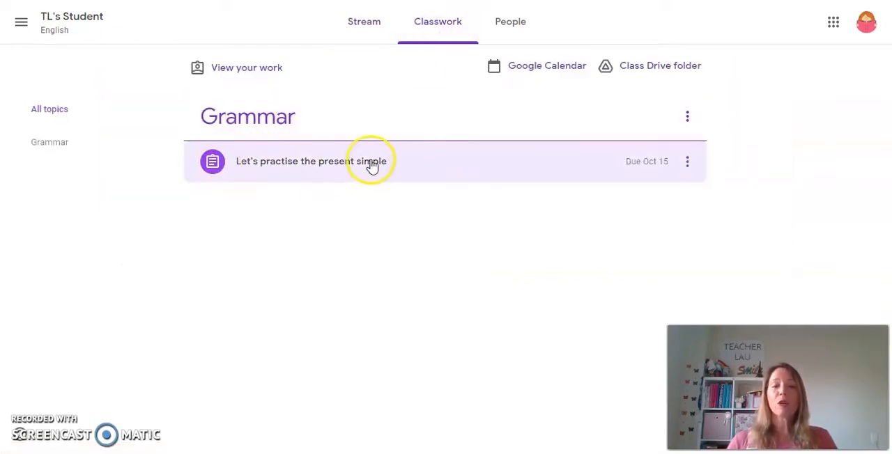
pyautogui.moveTo(412, 163)
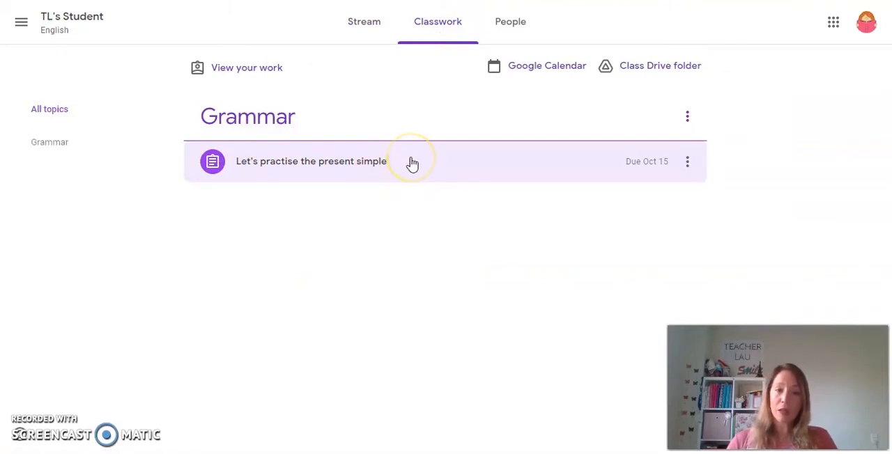
pyautogui.click(311, 161)
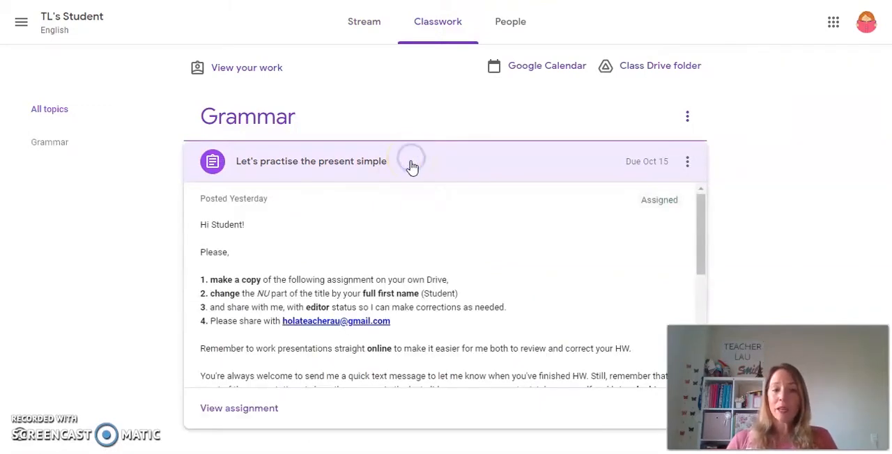
pyautogui.scroll(-3)
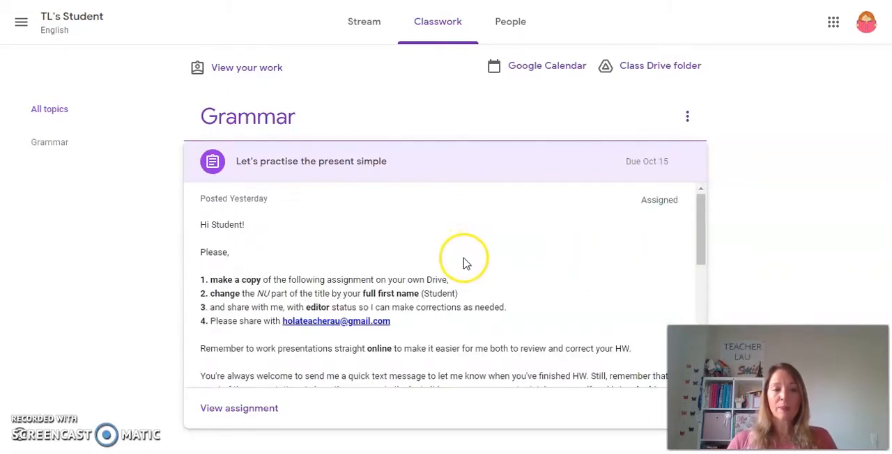
pyautogui.moveTo(231, 418)
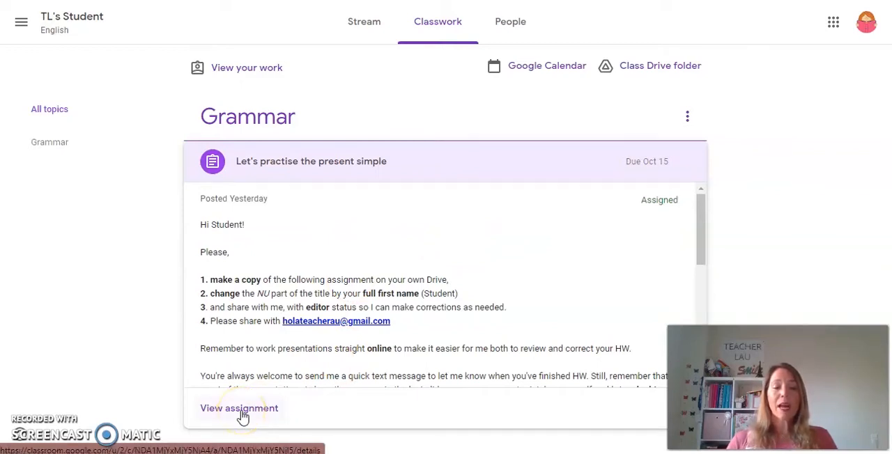
# View the full assignment, dismiss both tips, and scroll to the attached slides.
pyautogui.click(238, 408)
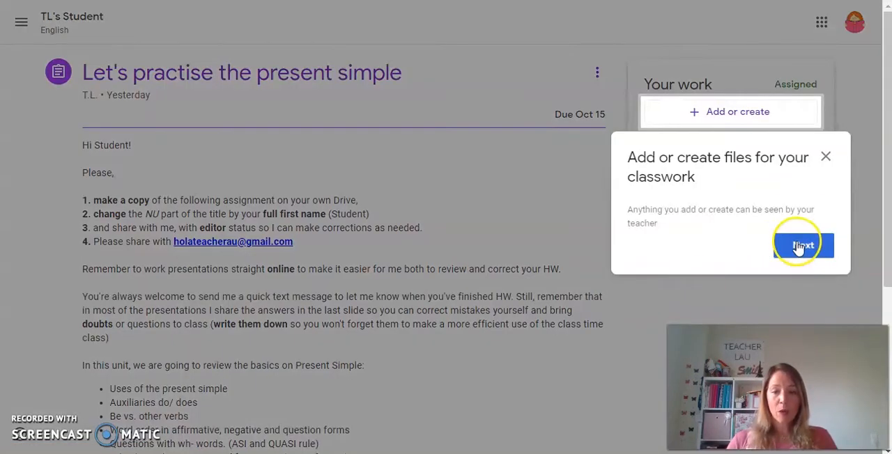
pyautogui.click(802, 246)
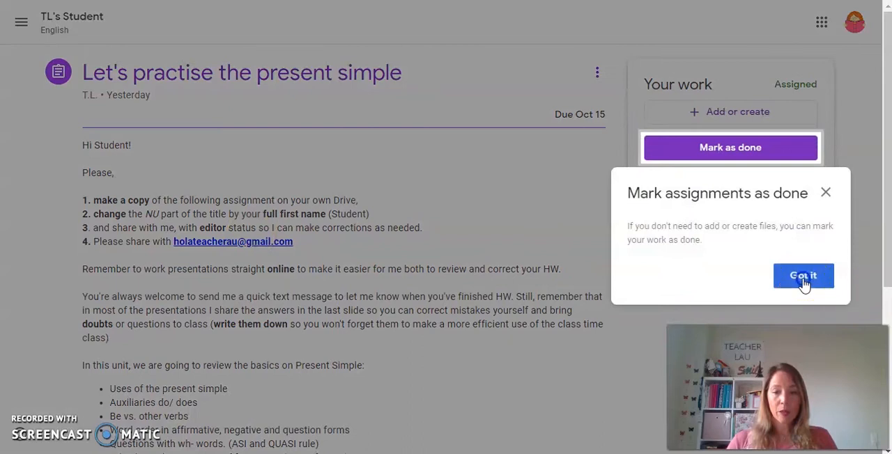
pyautogui.click(803, 275)
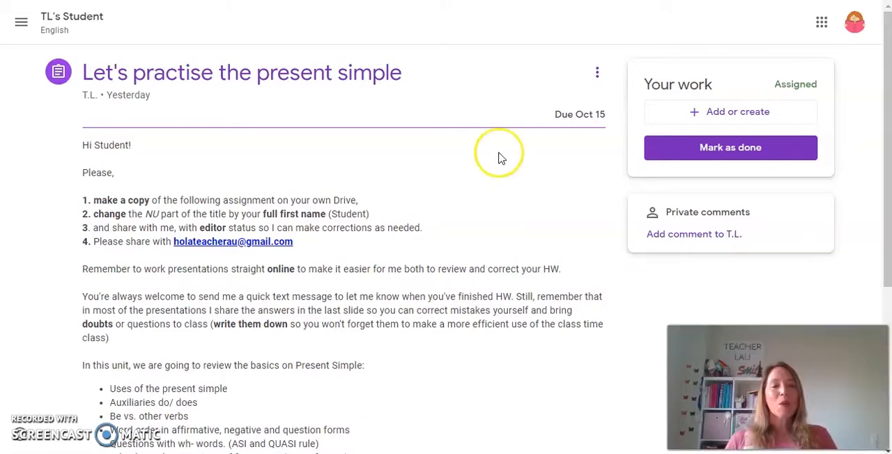
pyautogui.moveTo(174, 136)
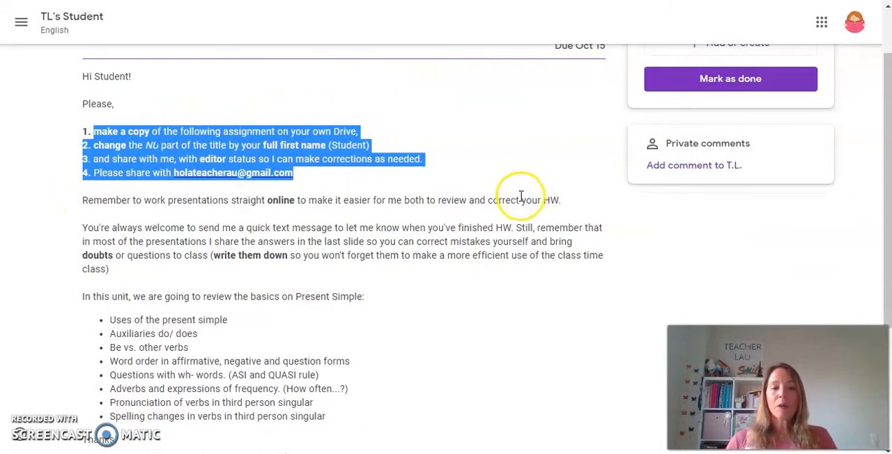
pyautogui.moveTo(430, 130)
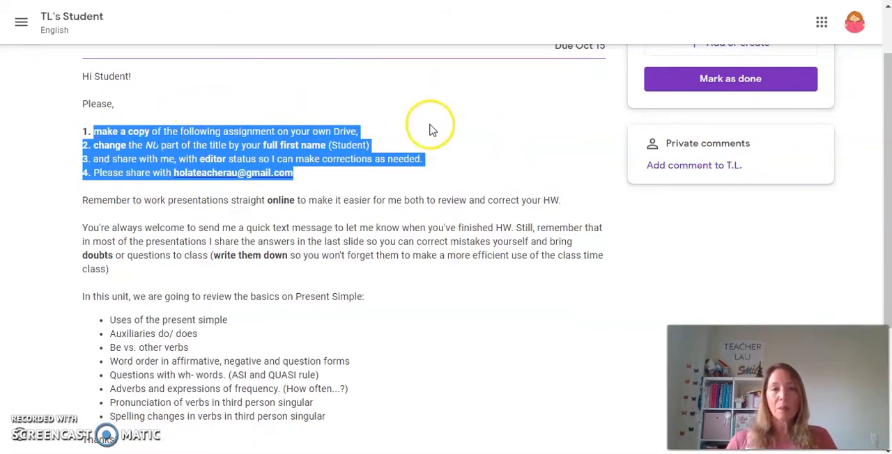
pyautogui.moveTo(409, 125)
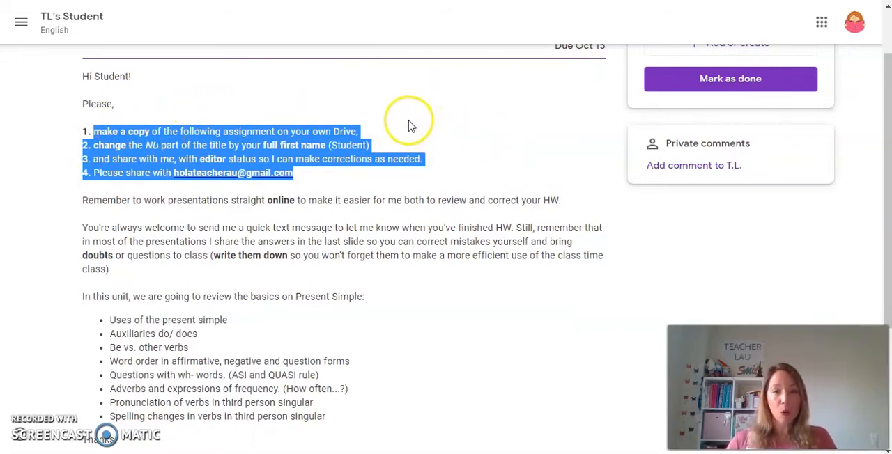
pyautogui.moveTo(388, 214)
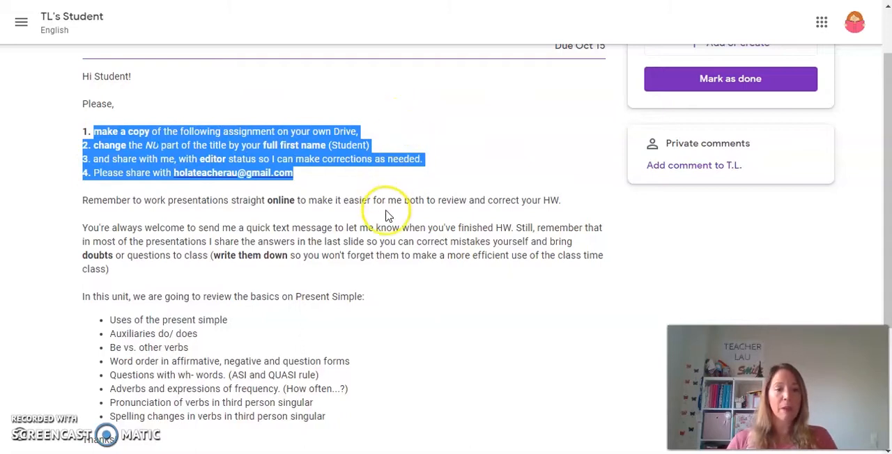
pyautogui.scroll(-3)
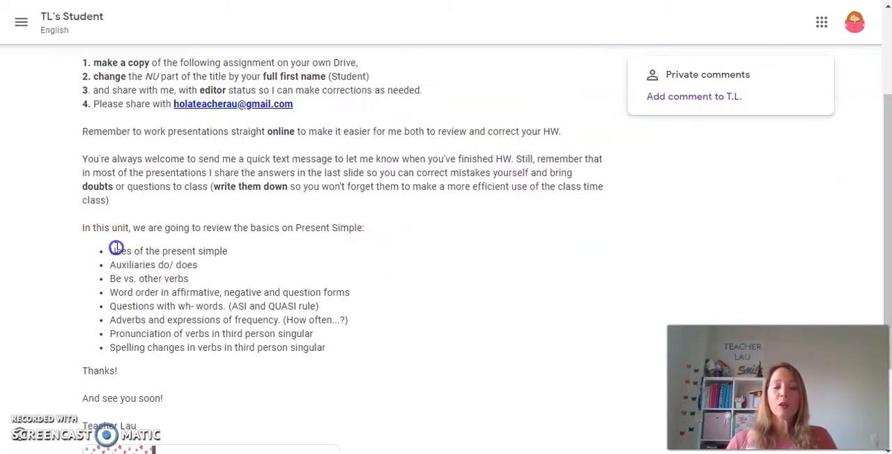
pyautogui.moveTo(109, 251); pyautogui.dragTo(325, 348)
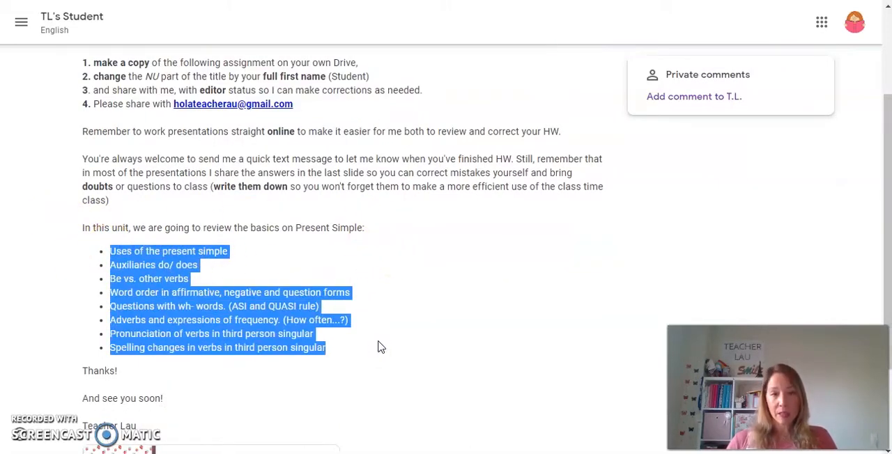
pyautogui.scroll(-3)
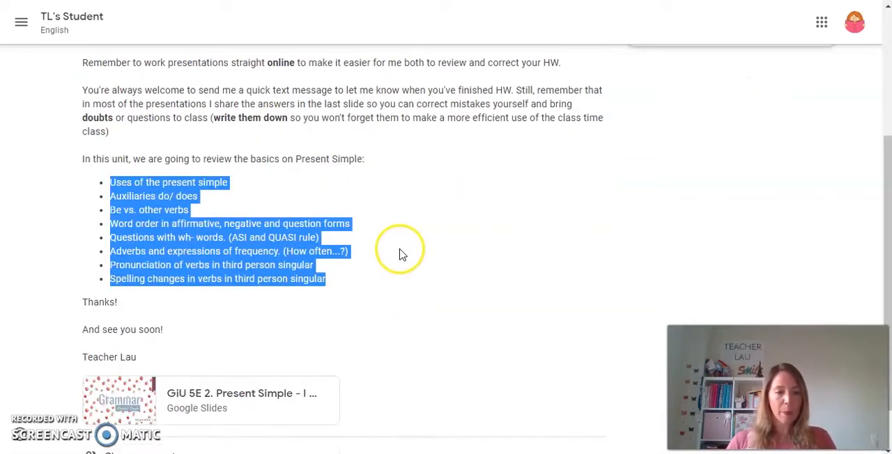
pyautogui.scroll(-3)
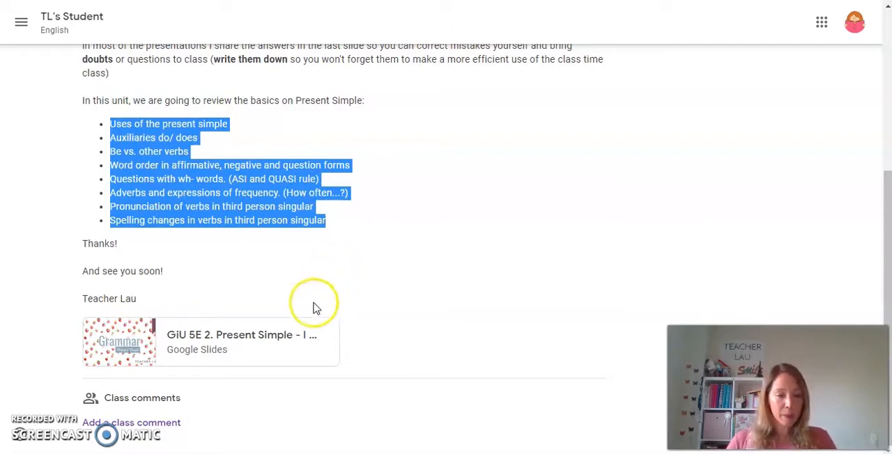
pyautogui.moveTo(237, 340)
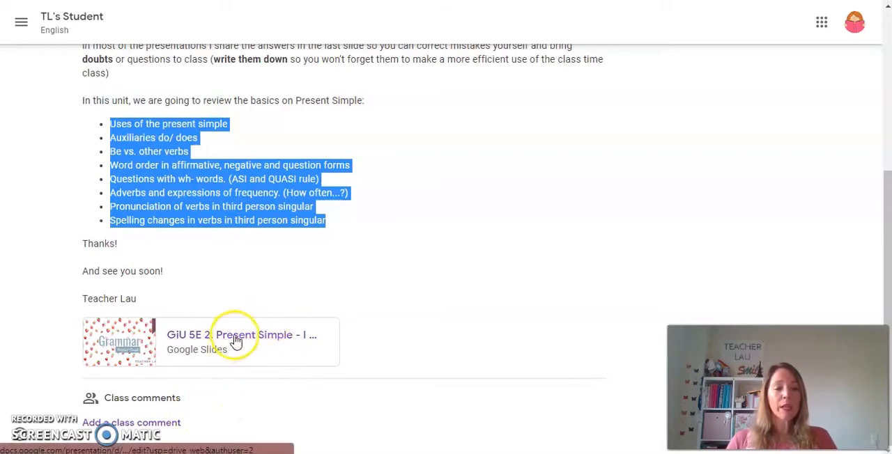
# Open the attached Present Simple slides and start making a copy.
pyautogui.click(239, 335)
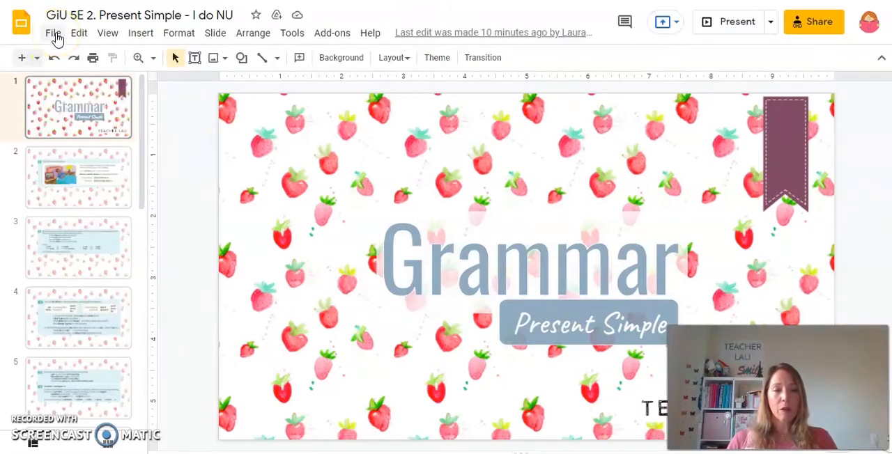
pyautogui.click(53, 33)
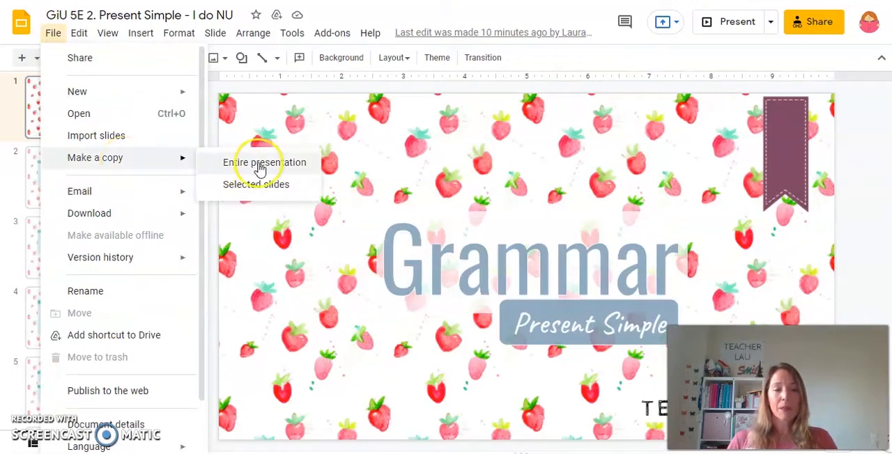
pyautogui.click(265, 162)
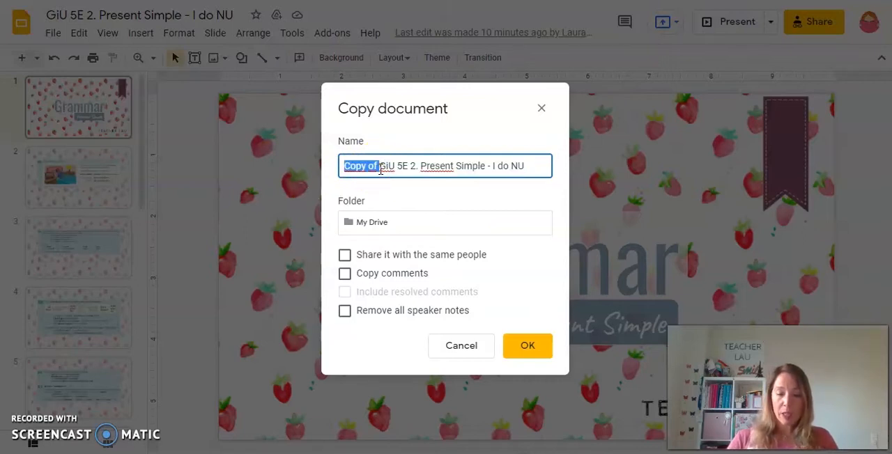
# Name the copy 'GiU 5E 2. Present Simple - I do Student'.
pyautogui.press('Delete')
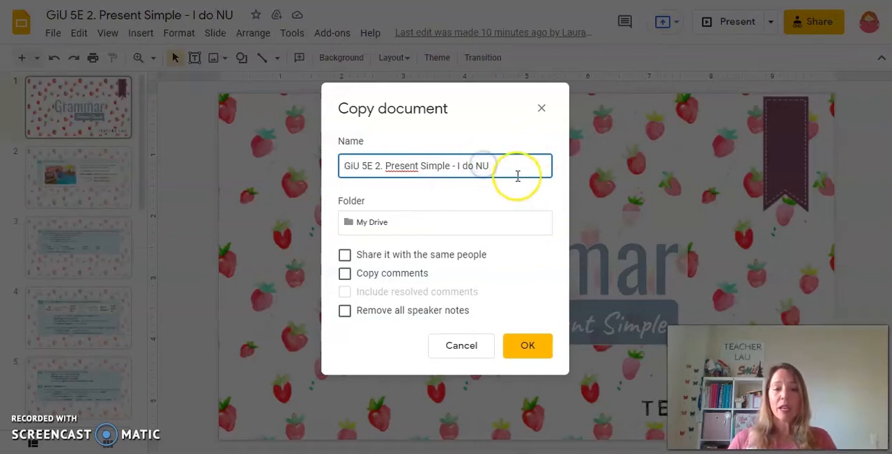
pyautogui.doubleClick(481, 166)
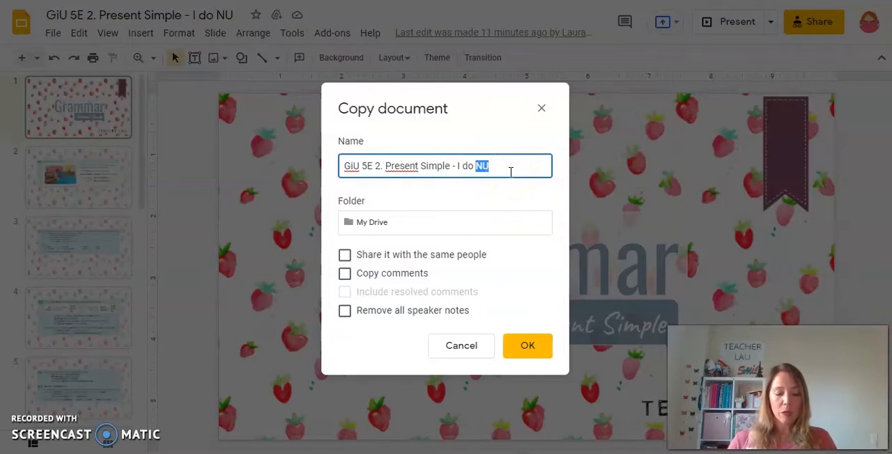
pyautogui.write('Stuent')
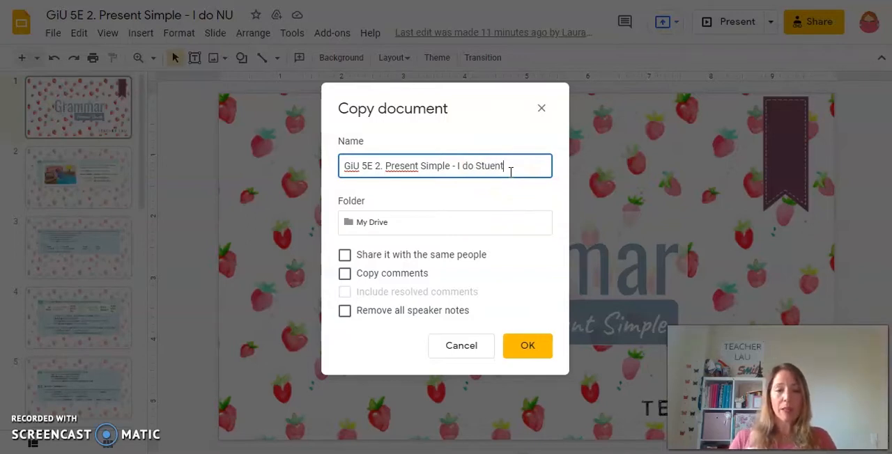
pyautogui.press('Backspace')
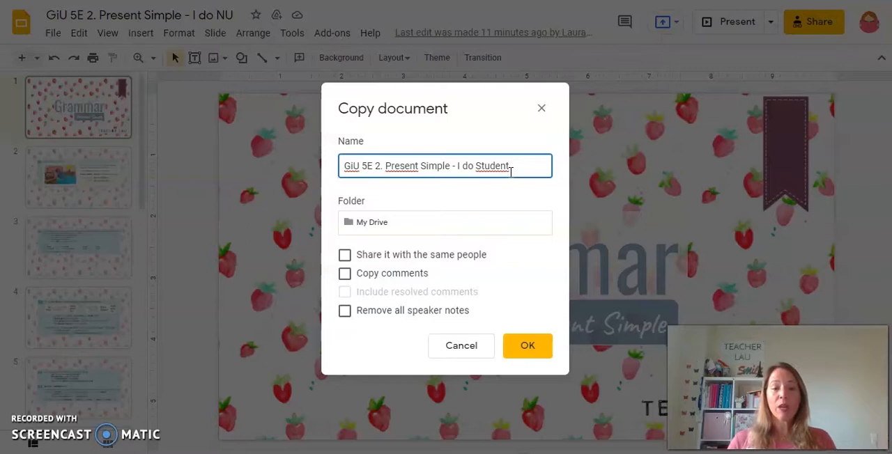
pyautogui.moveTo(470, 230)
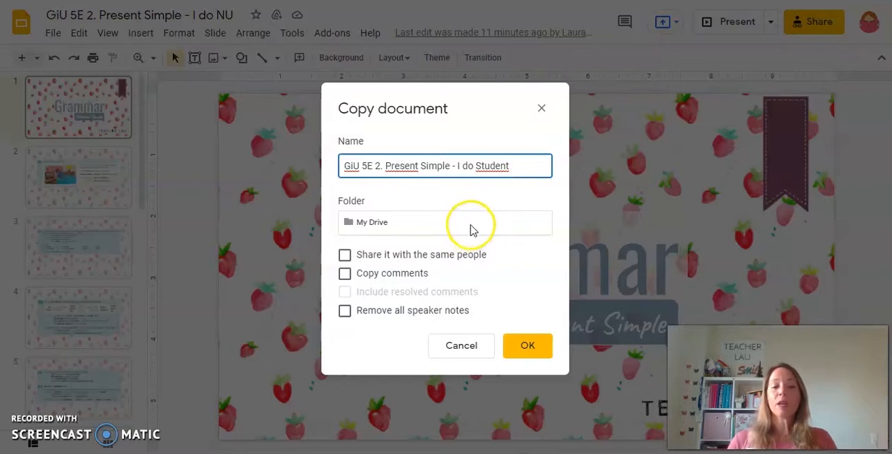
# Save the copy into a new 'English with Teacher Lau' folder in My Drive.
pyautogui.click(446, 221)
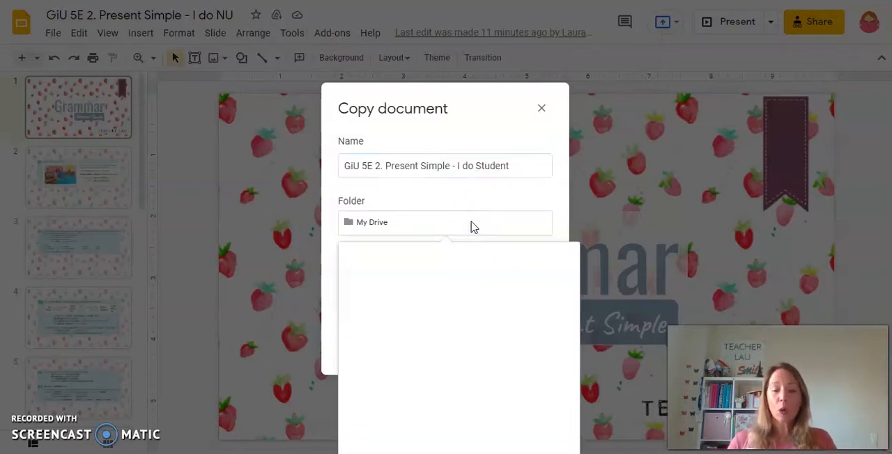
pyautogui.click(445, 222)
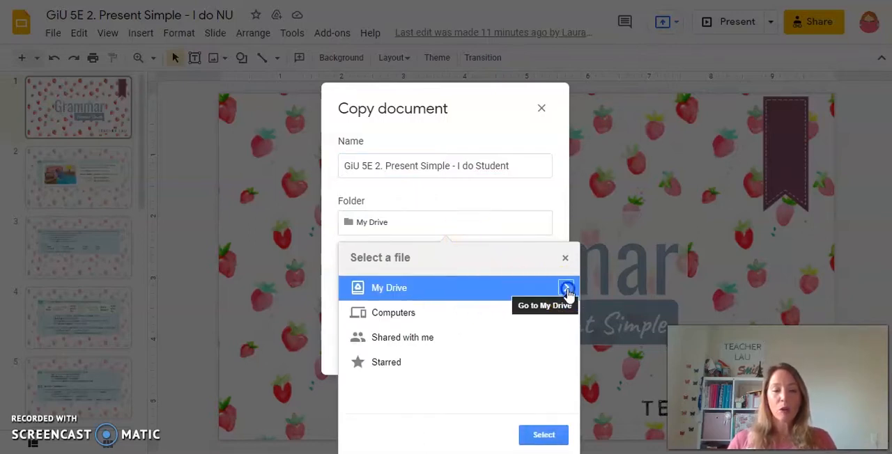
pyautogui.click(566, 288)
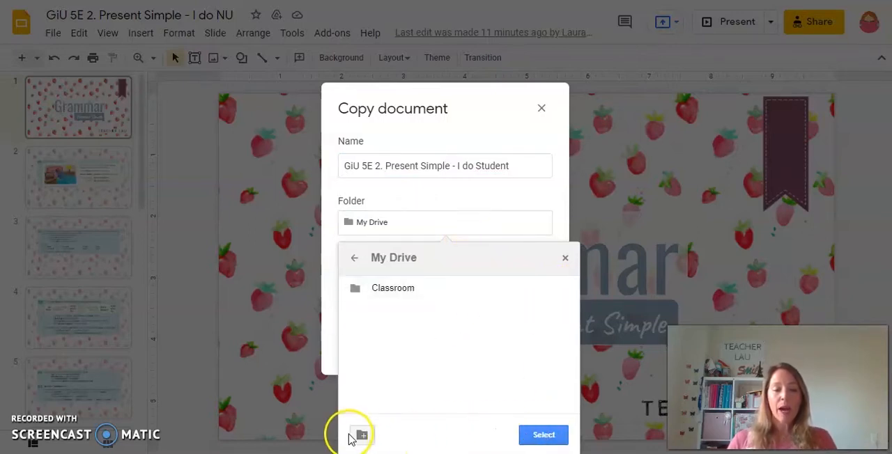
pyautogui.click(361, 434)
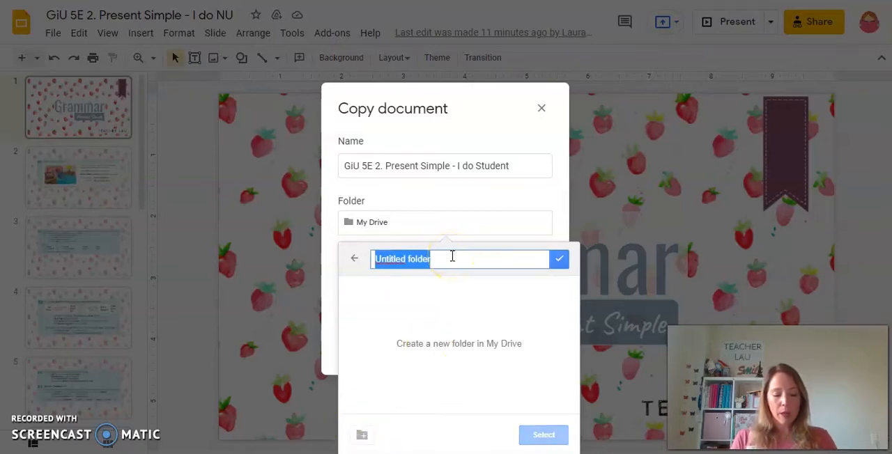
pyautogui.write('English with')
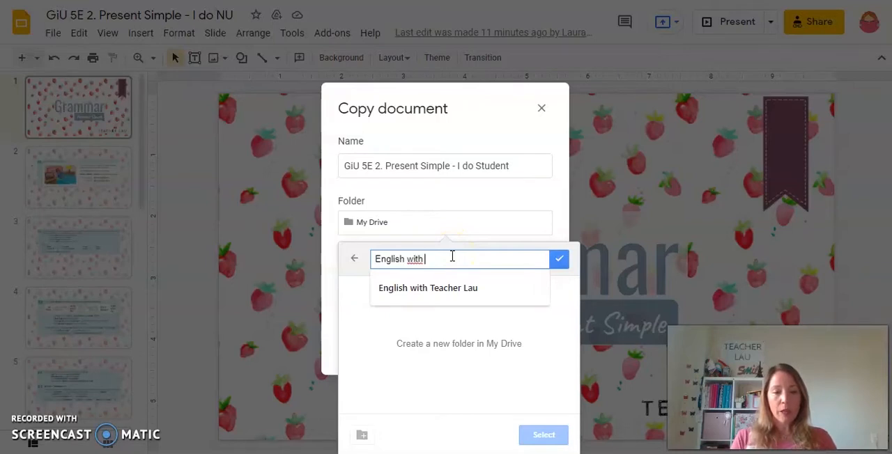
pyautogui.click(428, 288)
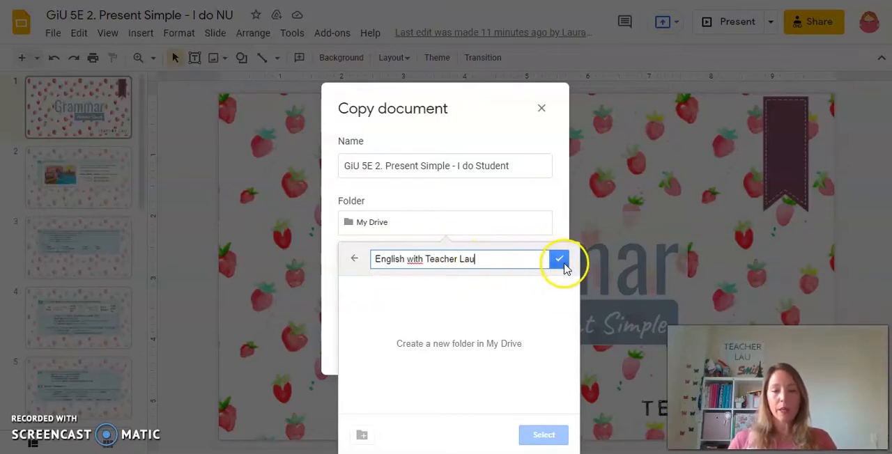
pyautogui.click(560, 258)
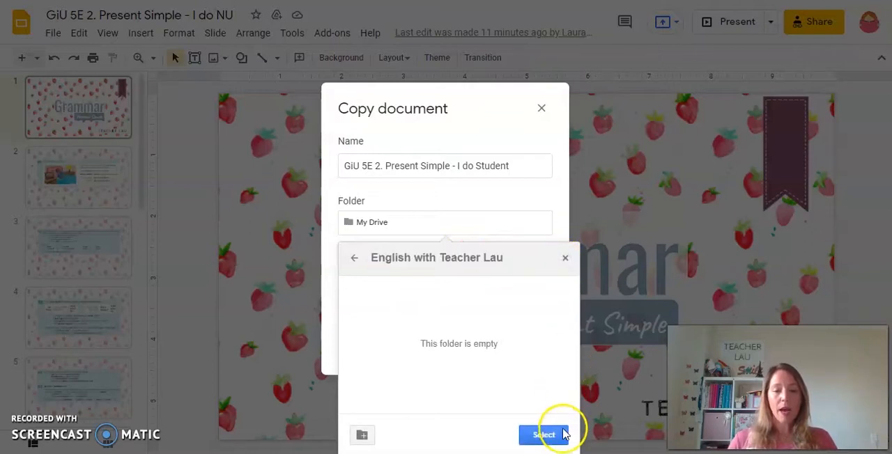
pyautogui.click(544, 434)
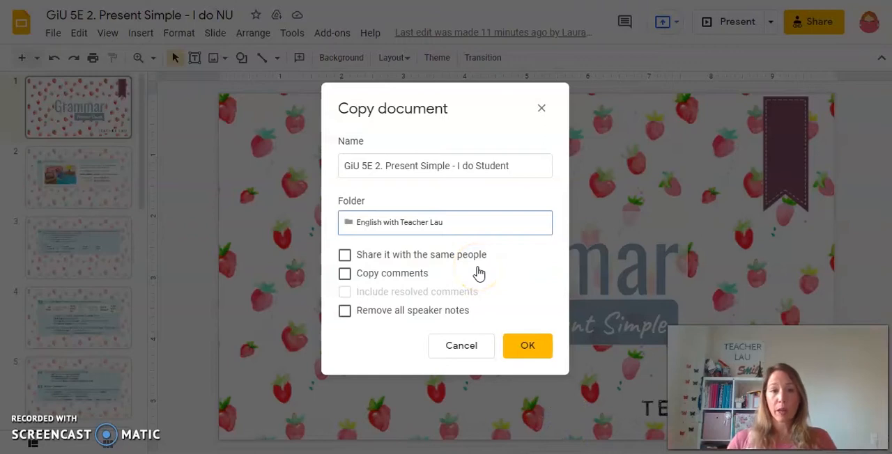
pyautogui.click(527, 345)
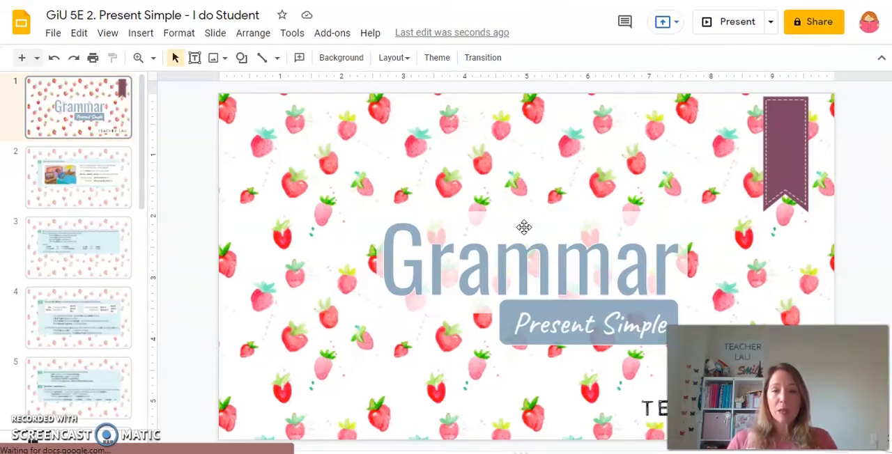
pyautogui.moveTo(745, 63)
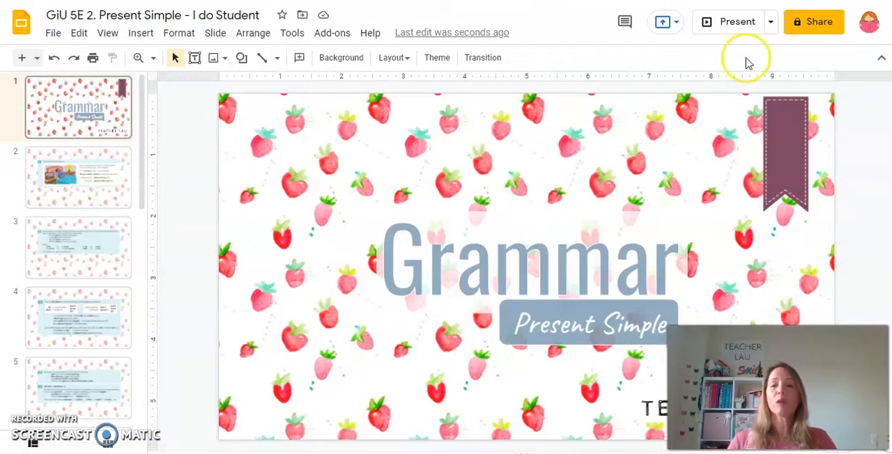
pyautogui.click(813, 21)
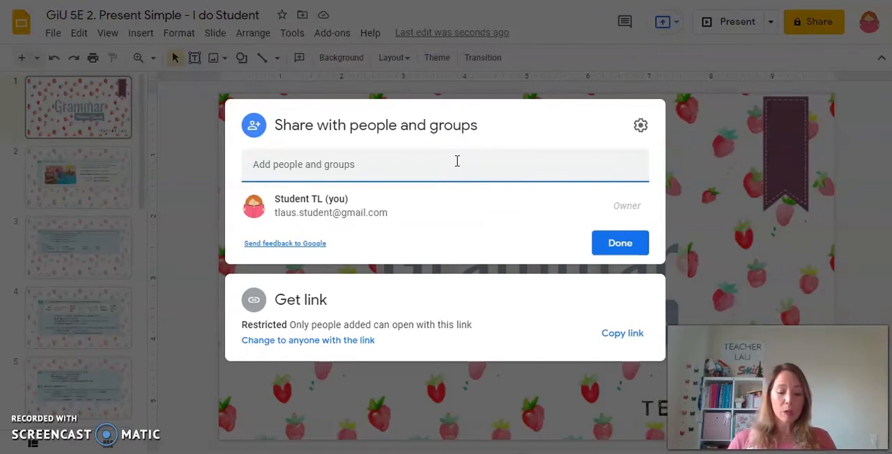
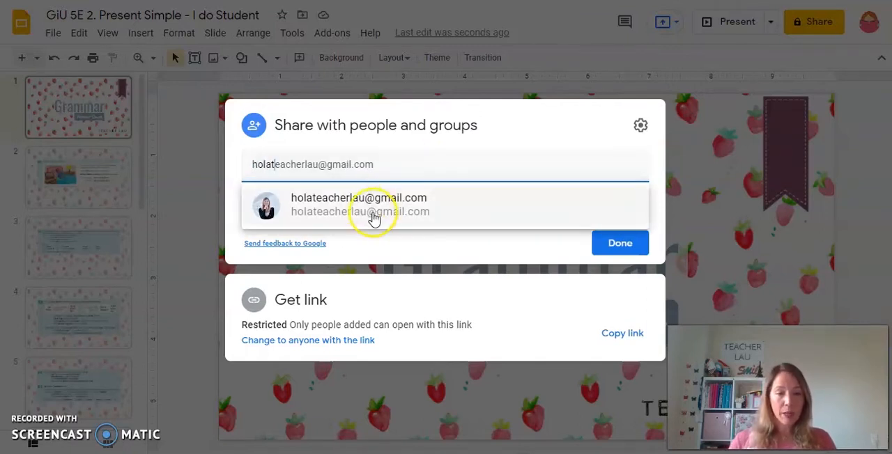
pyautogui.click(358, 204)
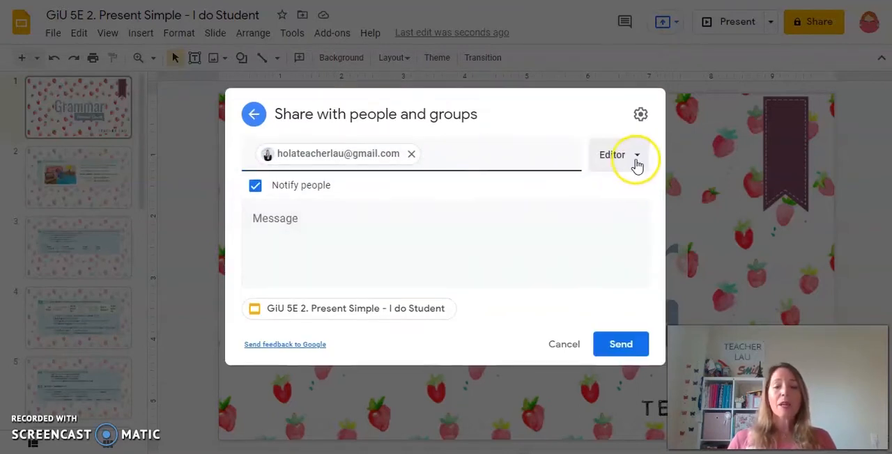
pyautogui.click(618, 154)
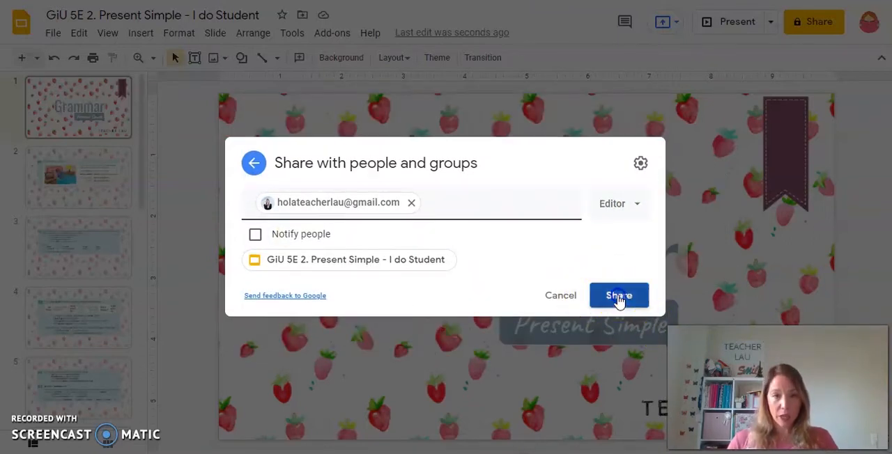
pyautogui.click(618, 296)
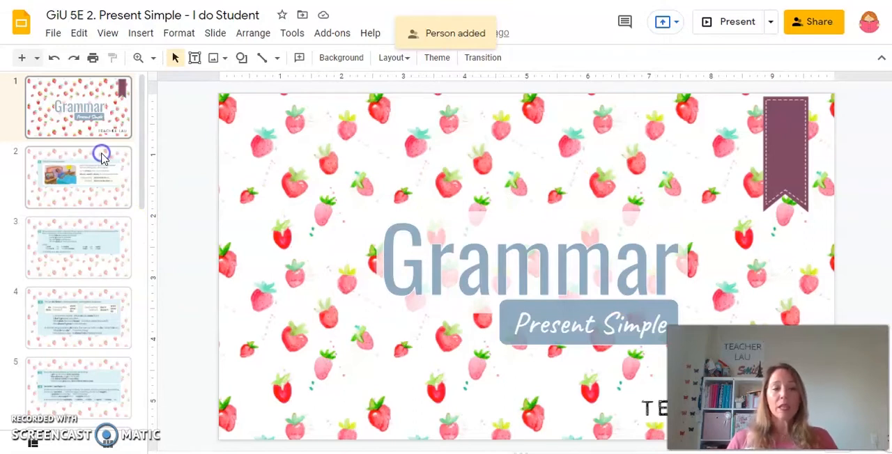
# Step through slides two, three and Your Turn to reach the exercise 2.1 slide.
pyautogui.click(78, 176)
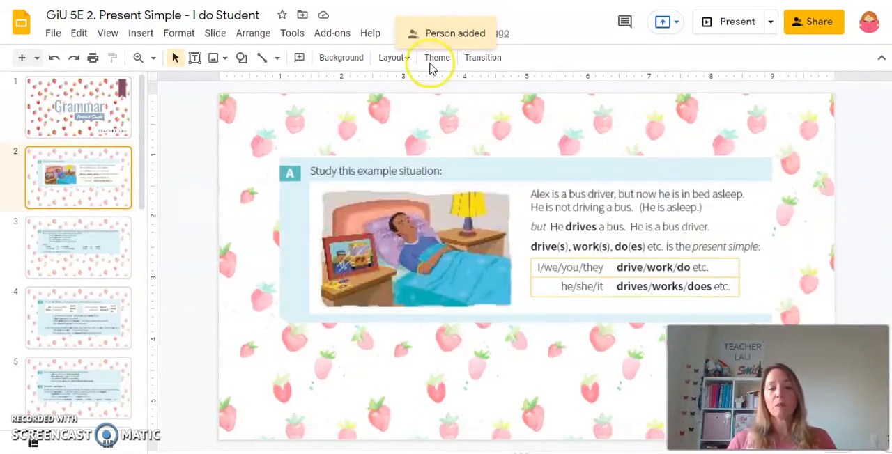
pyautogui.moveTo(366, 151)
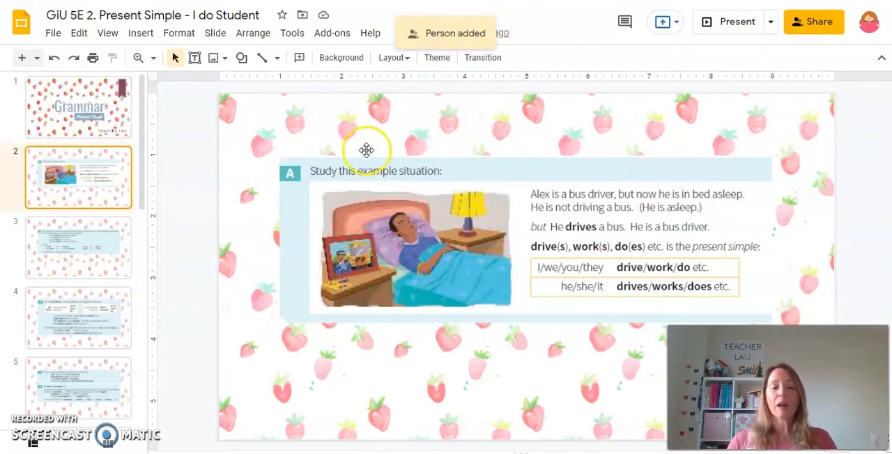
pyautogui.moveTo(645, 171)
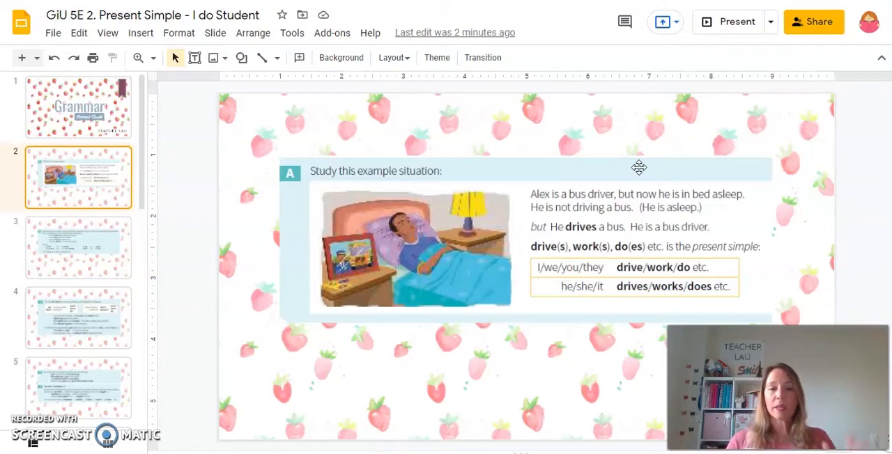
pyautogui.moveTo(204, 160)
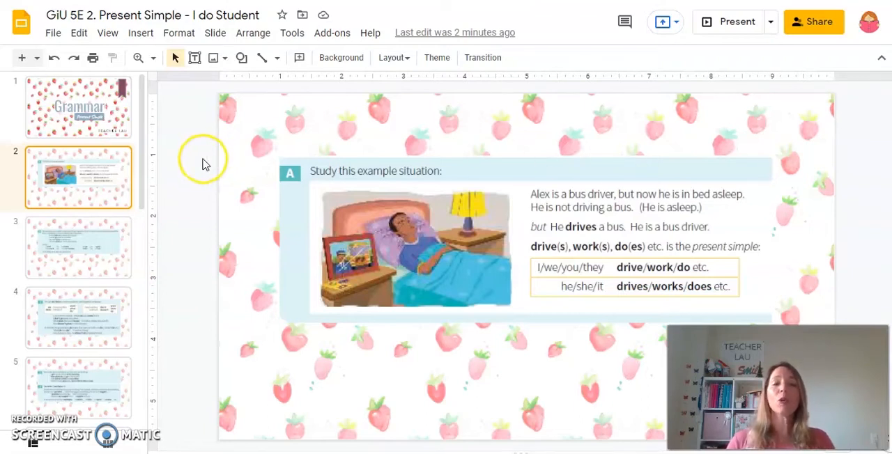
pyautogui.moveTo(174, 165)
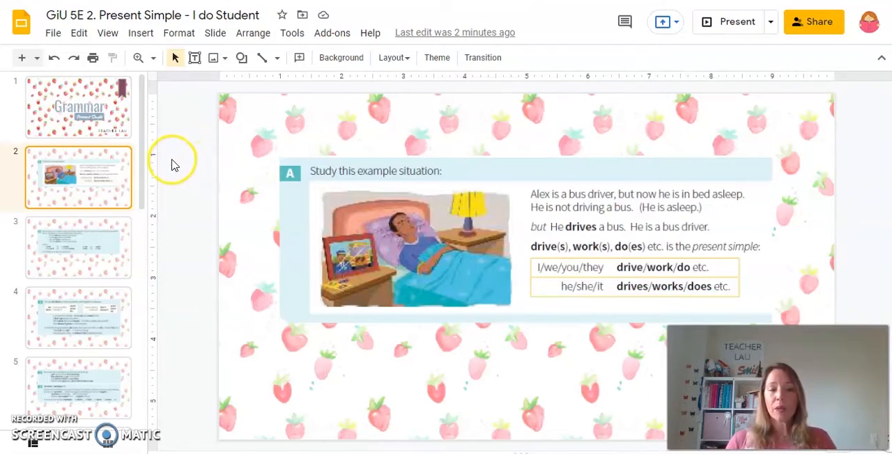
pyautogui.moveTo(108, 149)
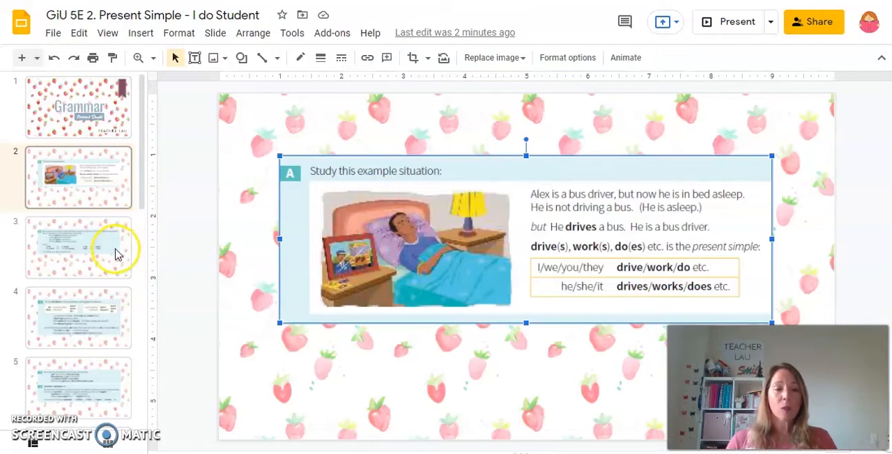
pyautogui.click(77, 247)
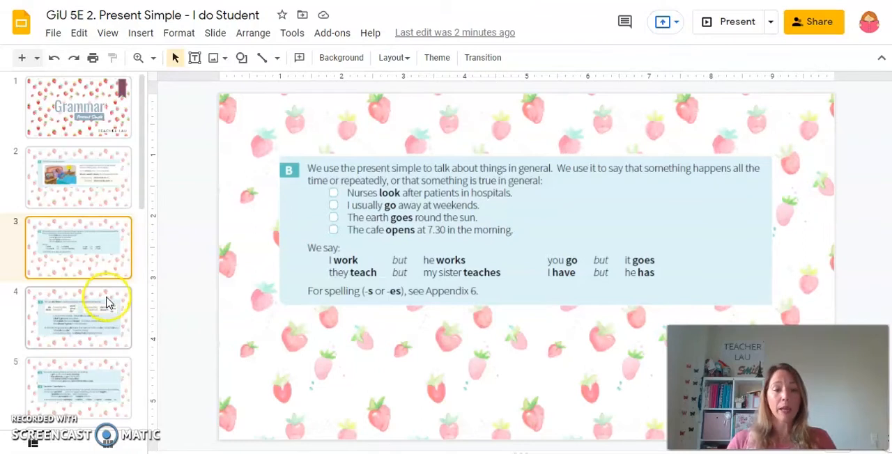
pyautogui.scroll(-3)
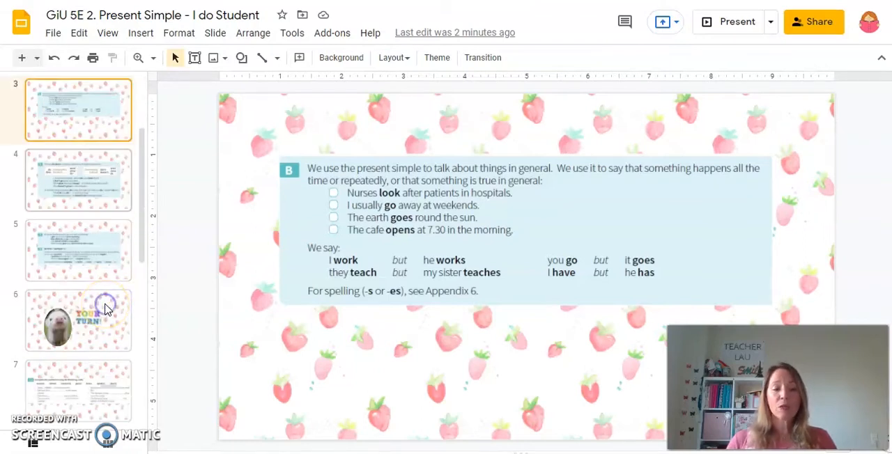
pyautogui.click(77, 320)
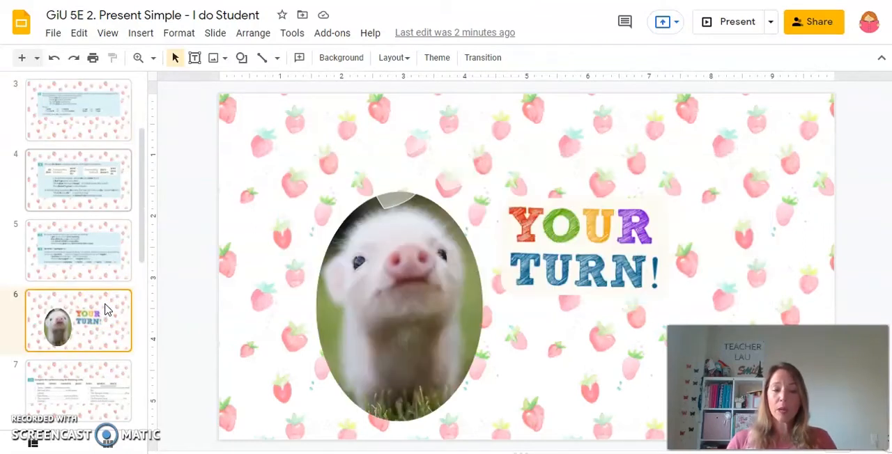
pyautogui.scroll(-3)
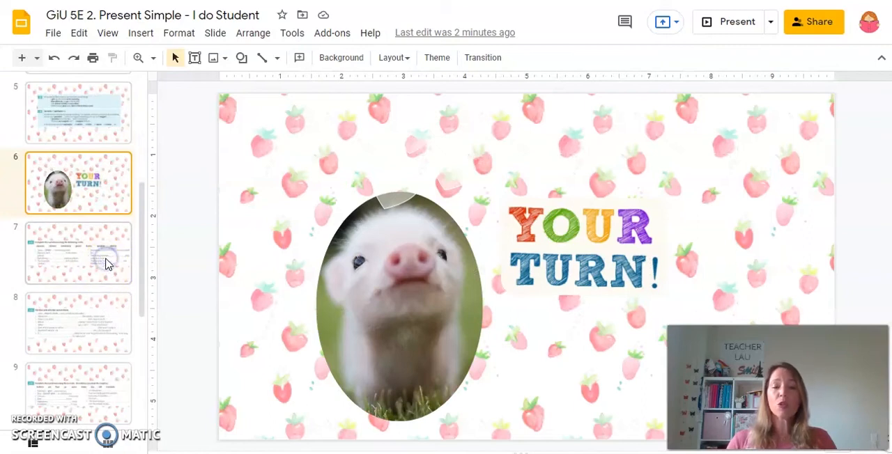
pyautogui.click(78, 253)
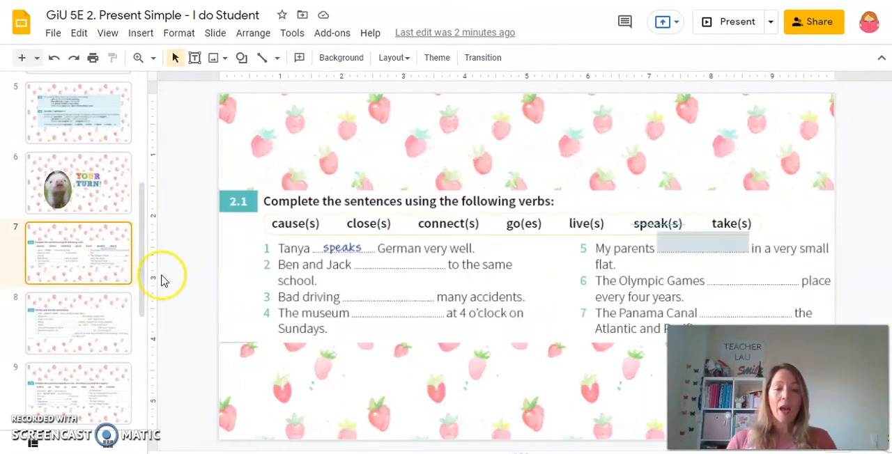
pyautogui.moveTo(202, 160)
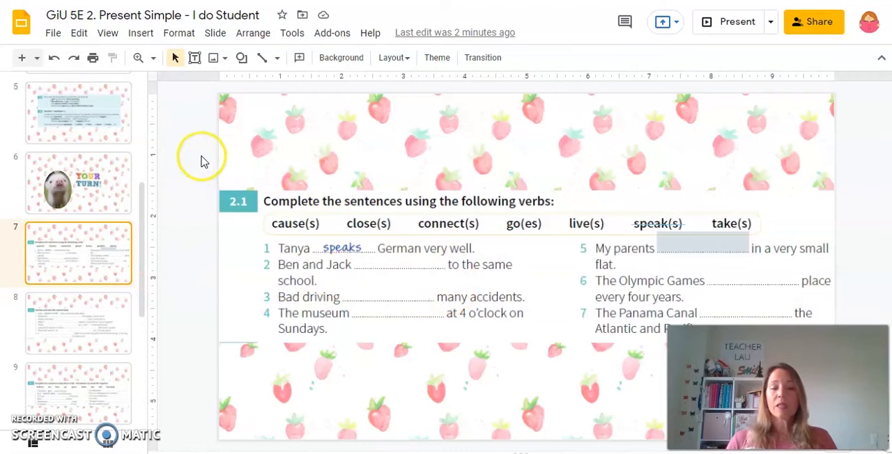
pyautogui.moveTo(196, 147)
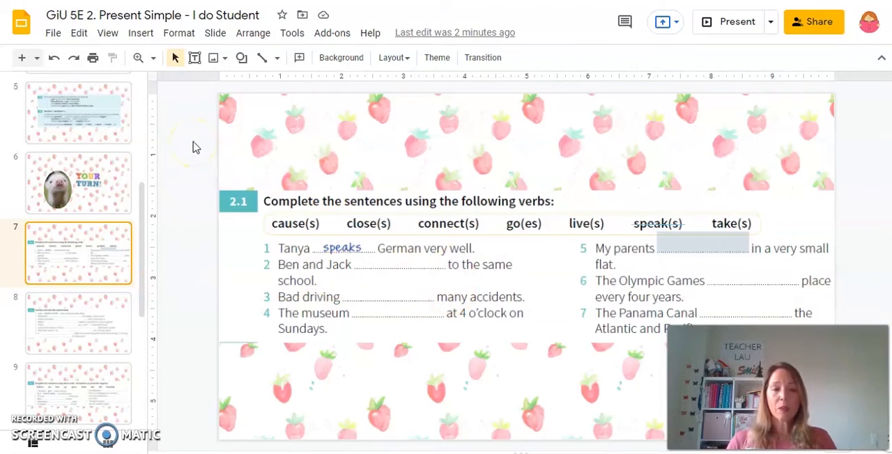
pyautogui.moveTo(195, 146)
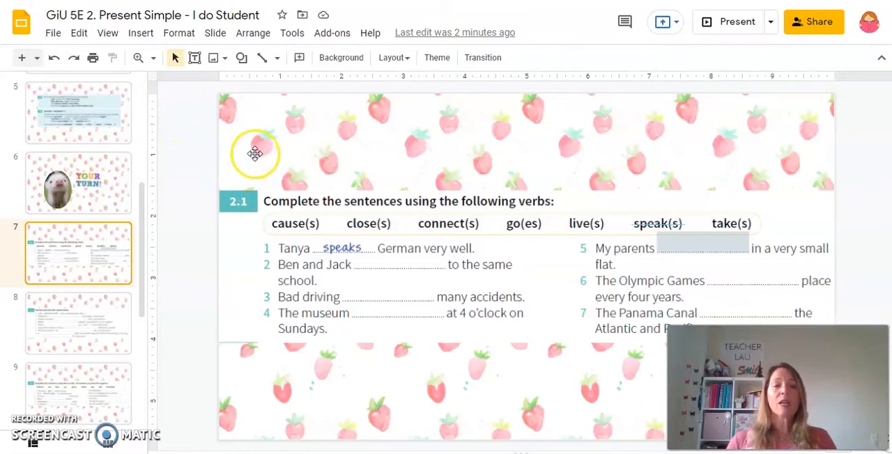
pyautogui.moveTo(292, 32)
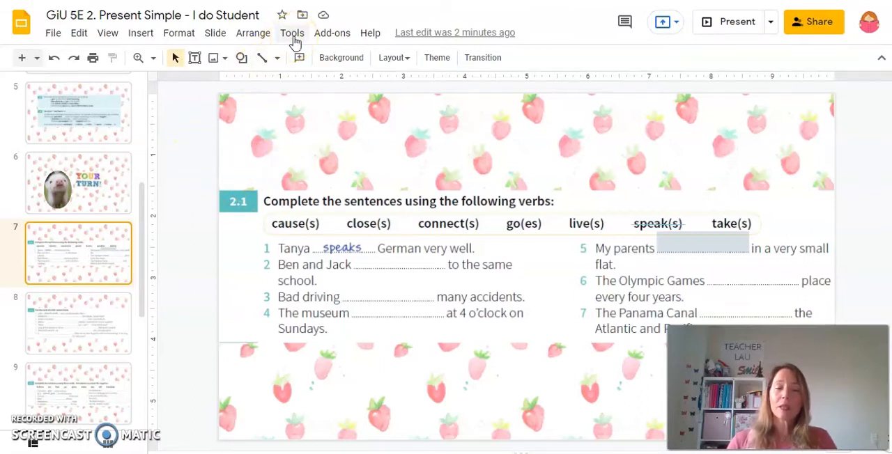
# In Preferences, uncheck 'Automatically capitalize words' and enable custom autofit preferences.
pyautogui.click(292, 33)
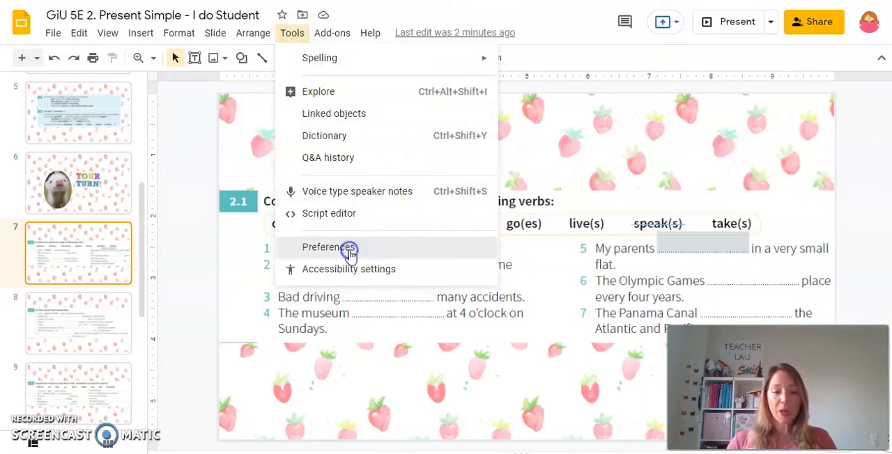
pyautogui.click(331, 246)
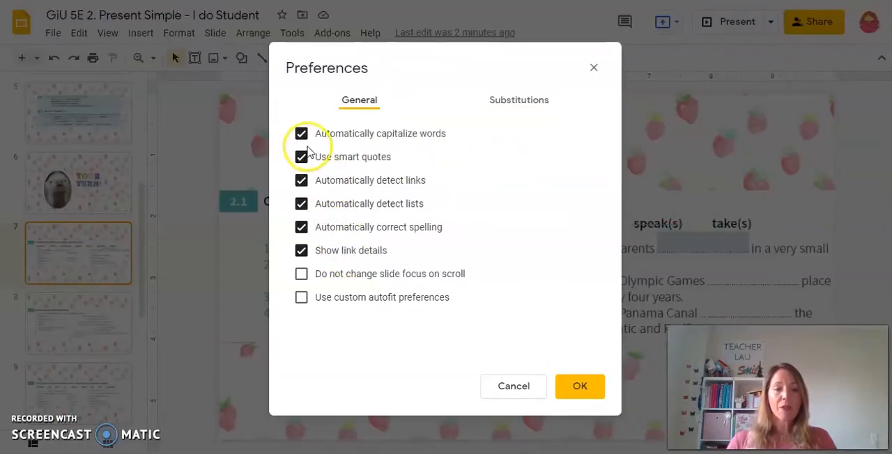
pyautogui.click(301, 134)
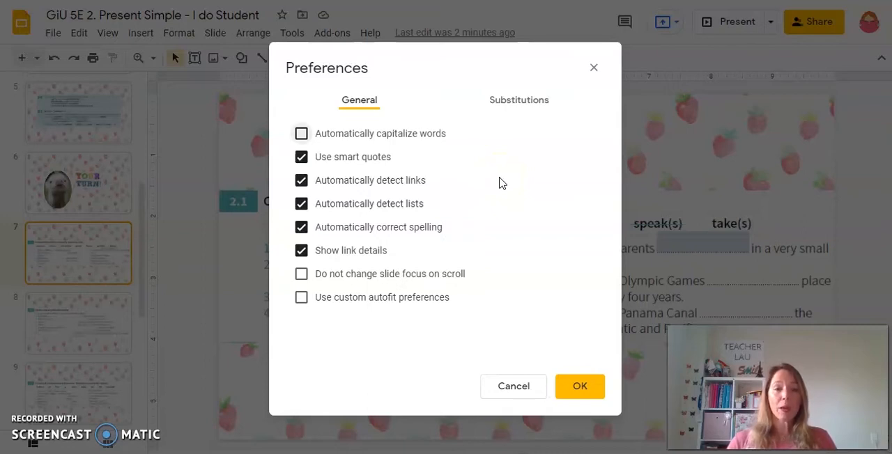
pyautogui.moveTo(498, 182)
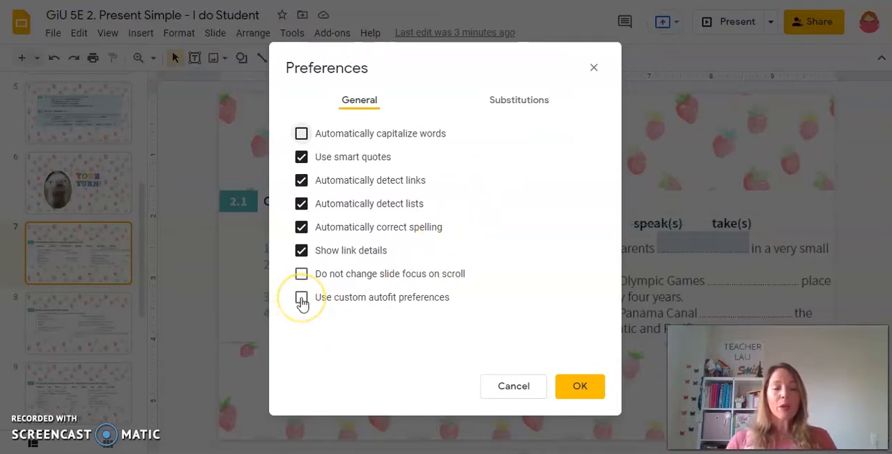
pyautogui.click(301, 298)
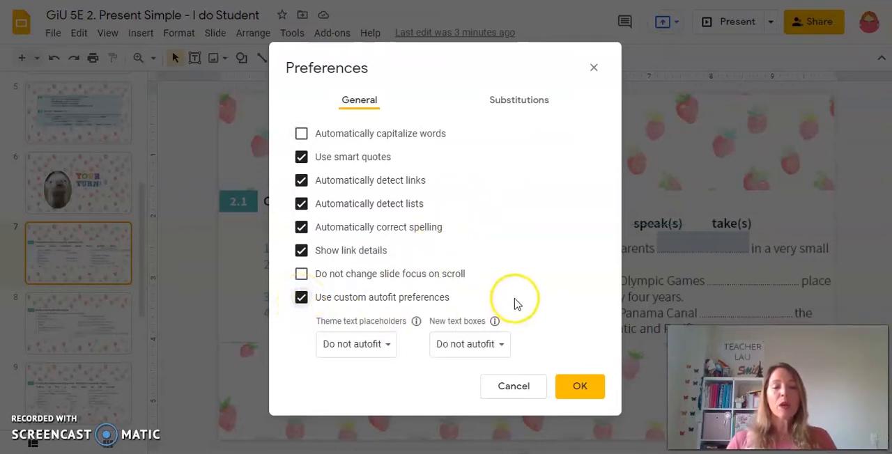
pyautogui.moveTo(553, 261)
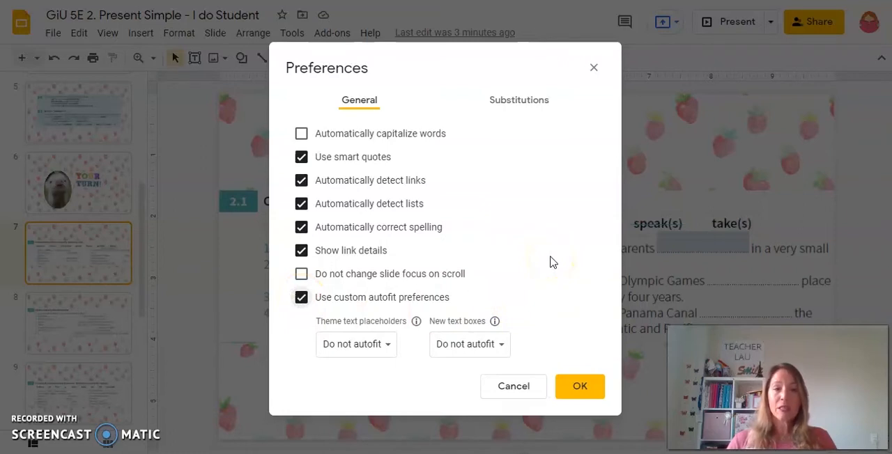
pyautogui.moveTo(548, 254)
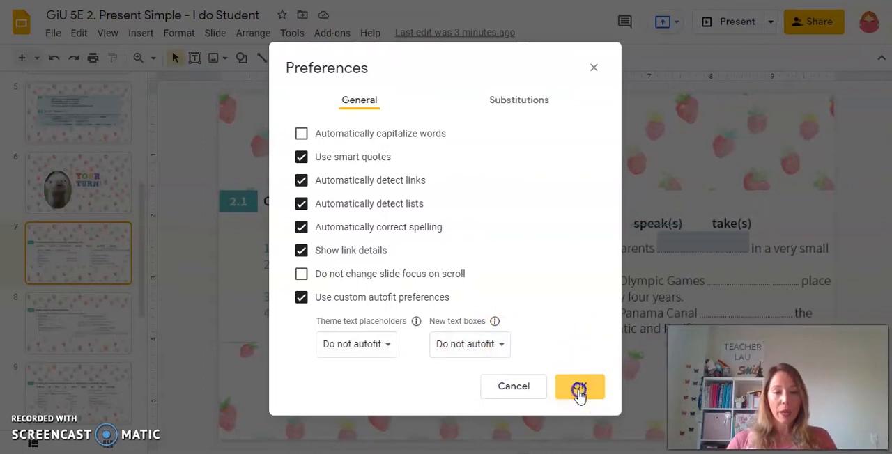
pyautogui.click(579, 387)
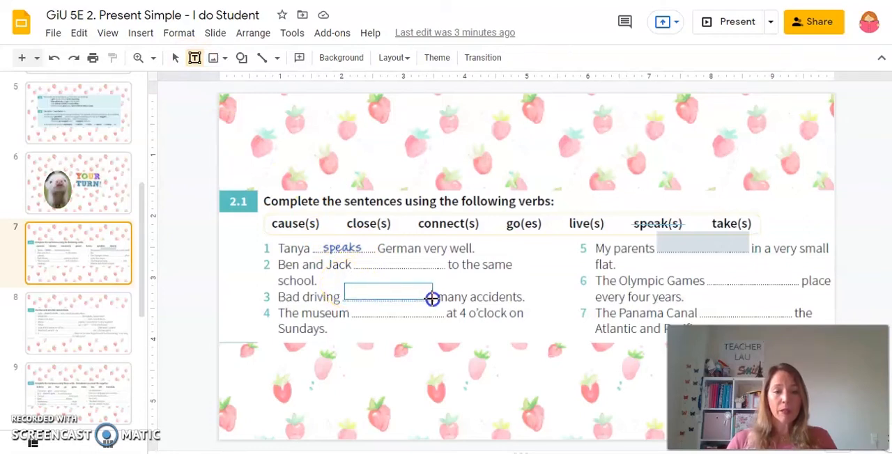
# Add vertically middle-aligned text boxes over blanks 3 and 5 with placeholder text.
pyautogui.click(387, 296)
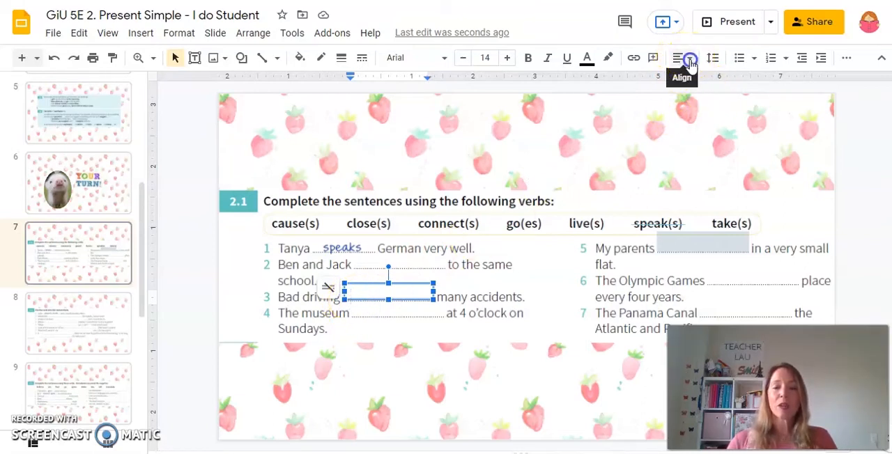
pyautogui.click(682, 58)
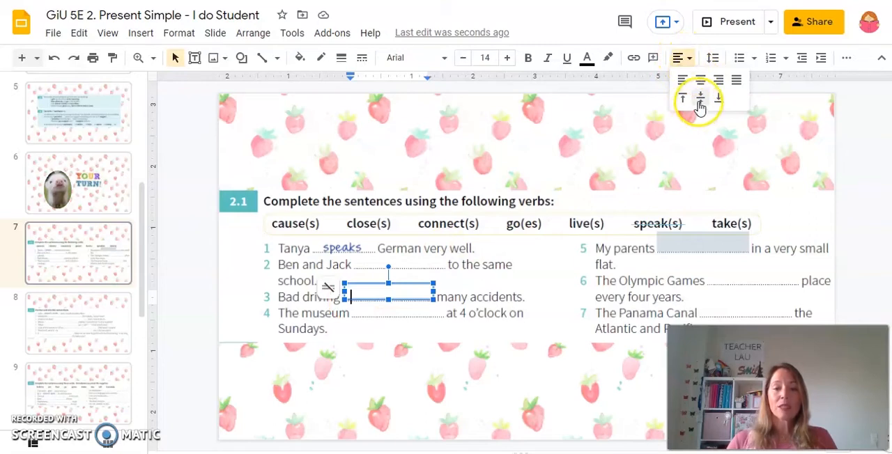
pyautogui.click(699, 99)
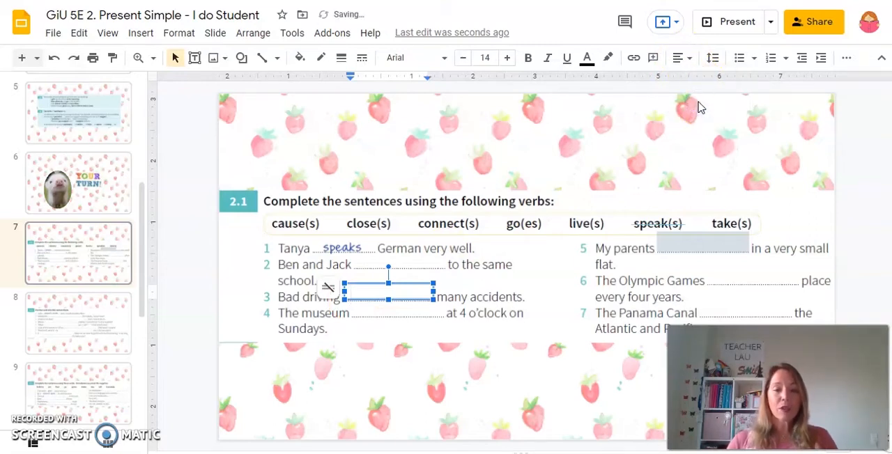
pyautogui.moveTo(694, 99)
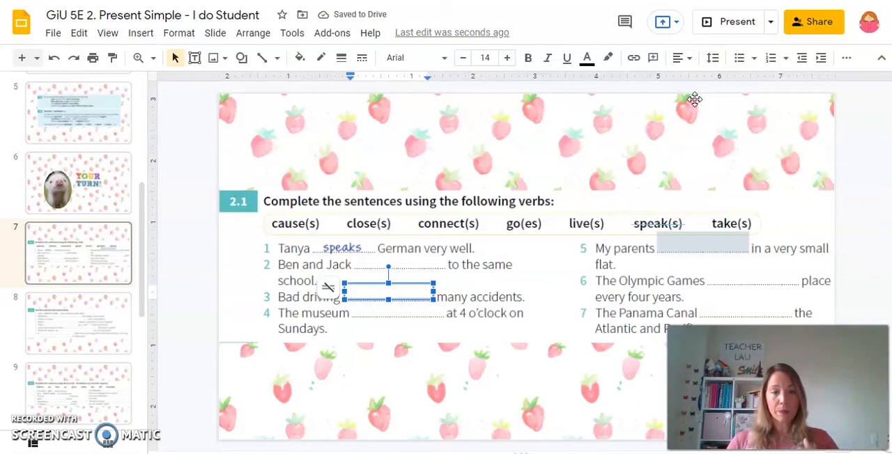
pyautogui.moveTo(408, 288)
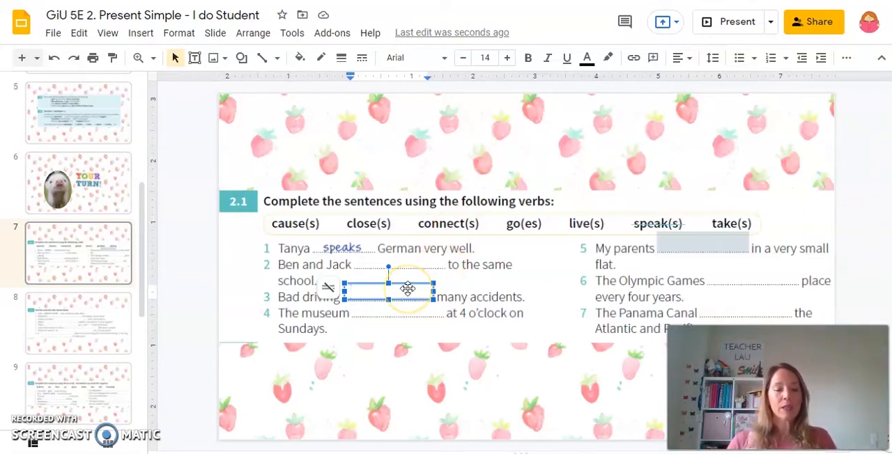
pyautogui.write('jgjfhdkl')
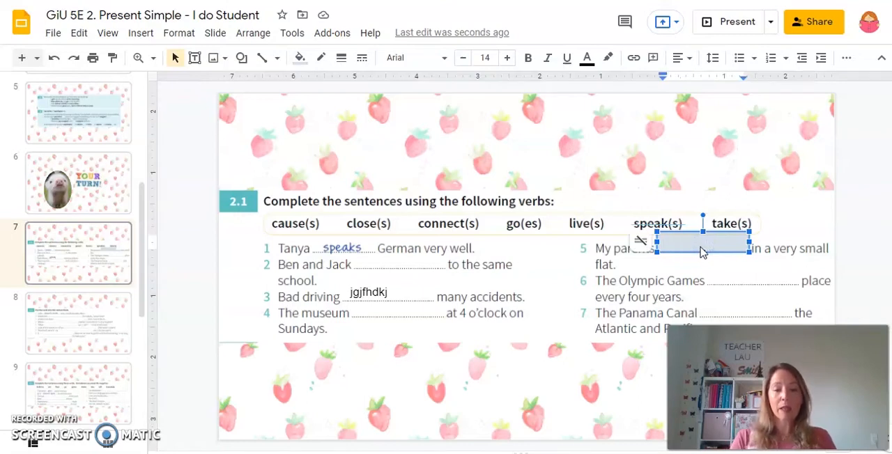
pyautogui.write('djkfhdkj')
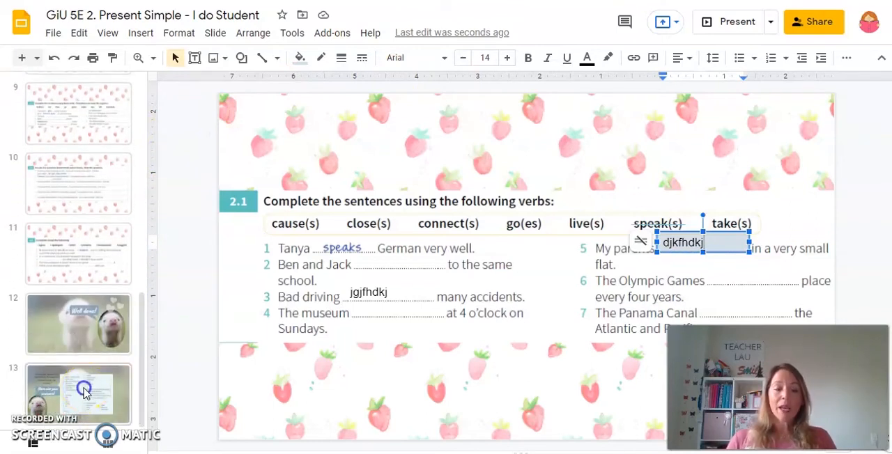
# Flip the upside-down answer key image vertically on the answers slide.
pyautogui.click(78, 394)
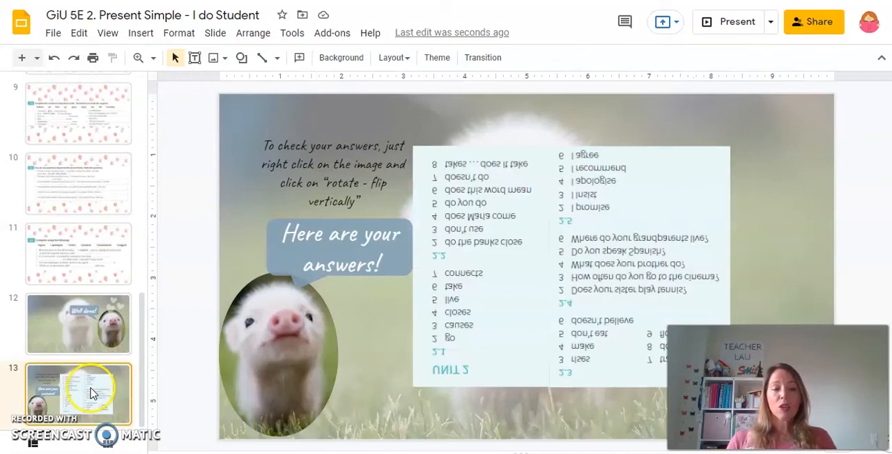
pyautogui.click(638, 202)
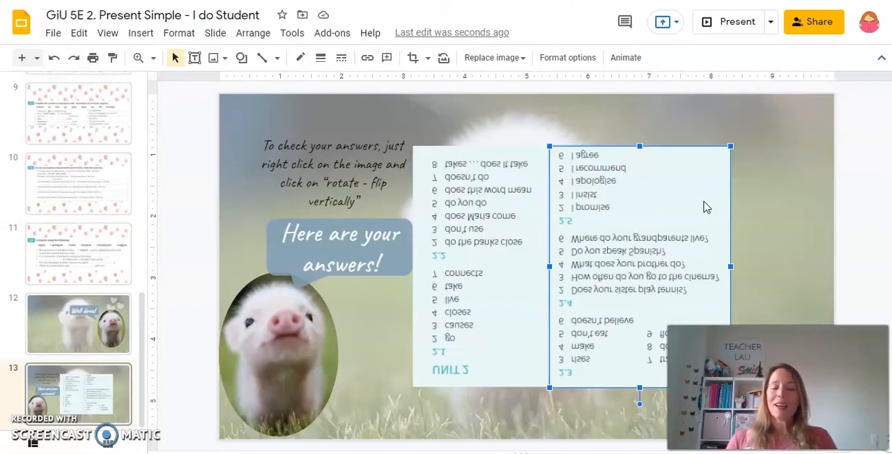
pyautogui.rightClick(704, 202)
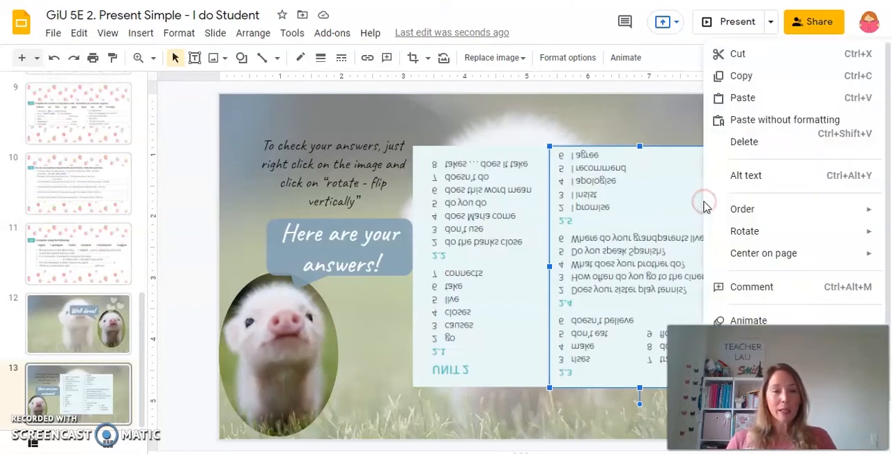
pyautogui.click(744, 230)
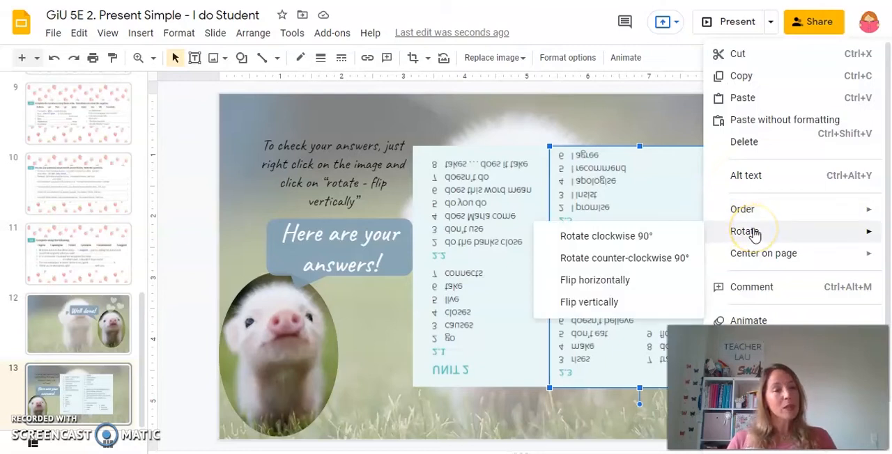
pyautogui.moveTo(588, 302)
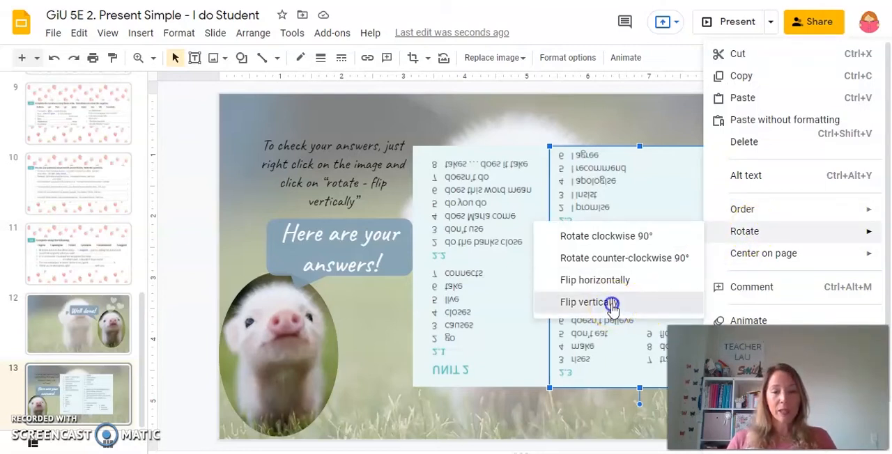
pyautogui.click(587, 302)
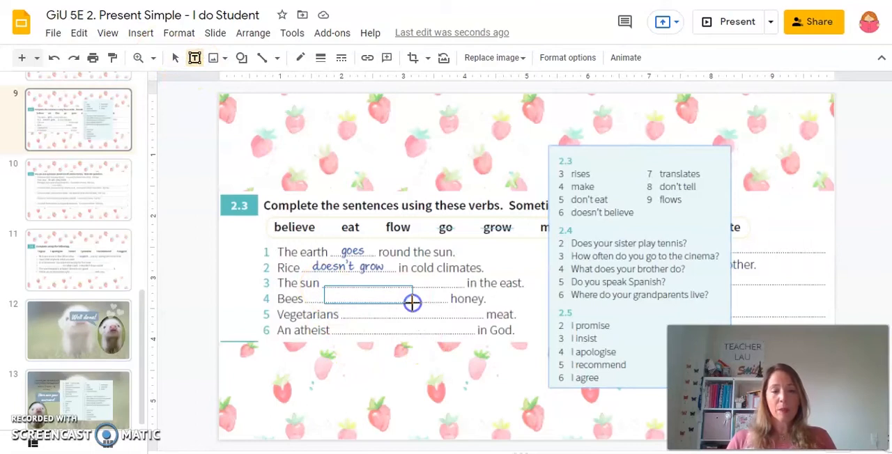
# Type 'makes' in the blank after 'Bees' and colour it red.
pyautogui.click(365, 293)
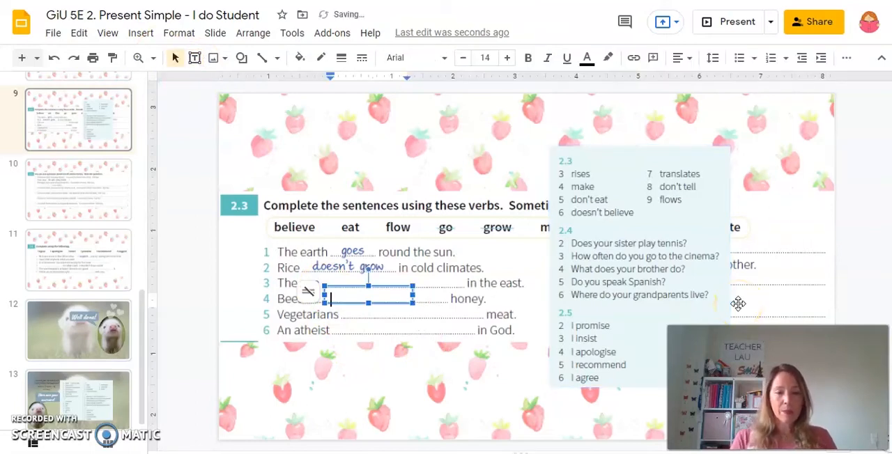
pyautogui.write('mal')
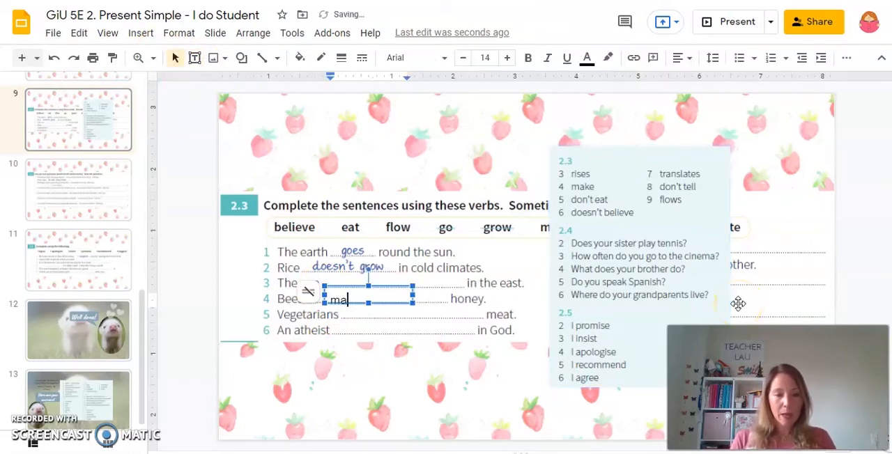
pyautogui.write('ke')
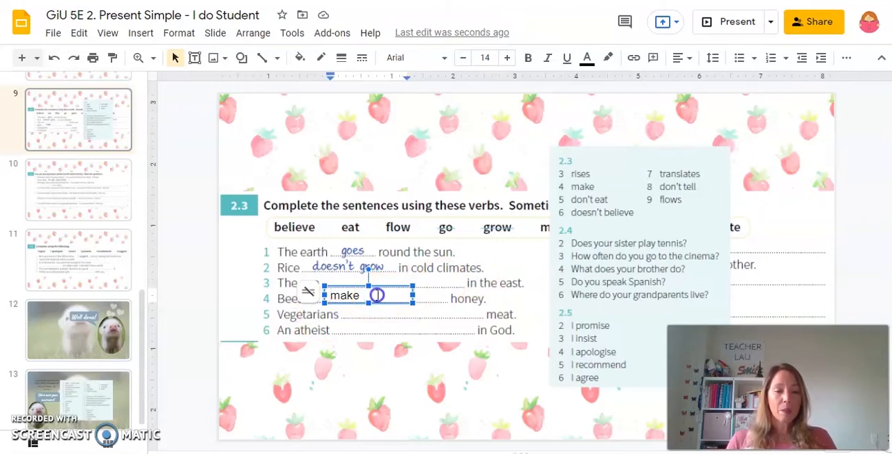
pyautogui.write('s')
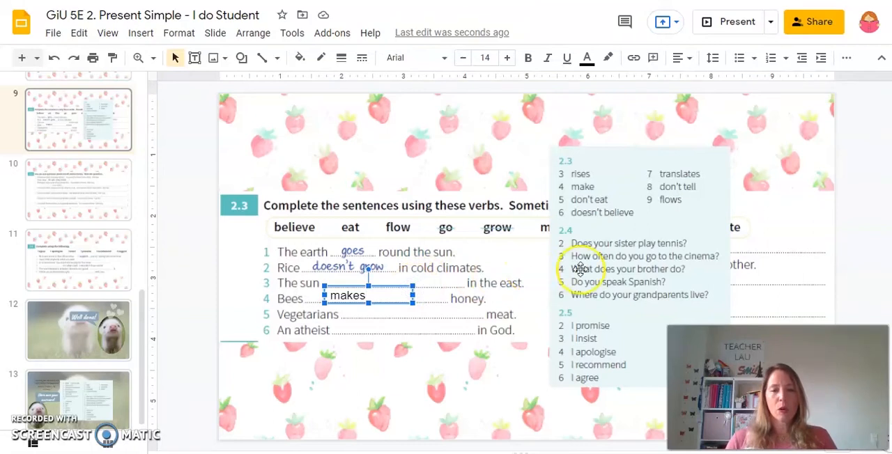
pyautogui.click(587, 57)
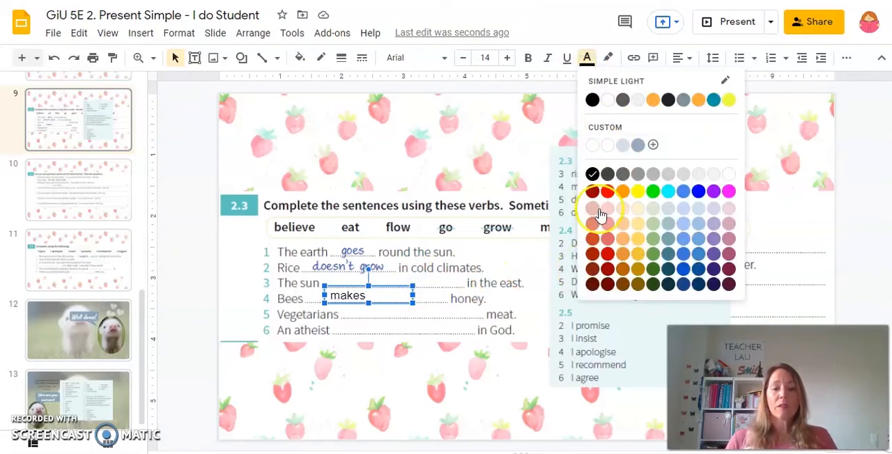
pyautogui.click(591, 191)
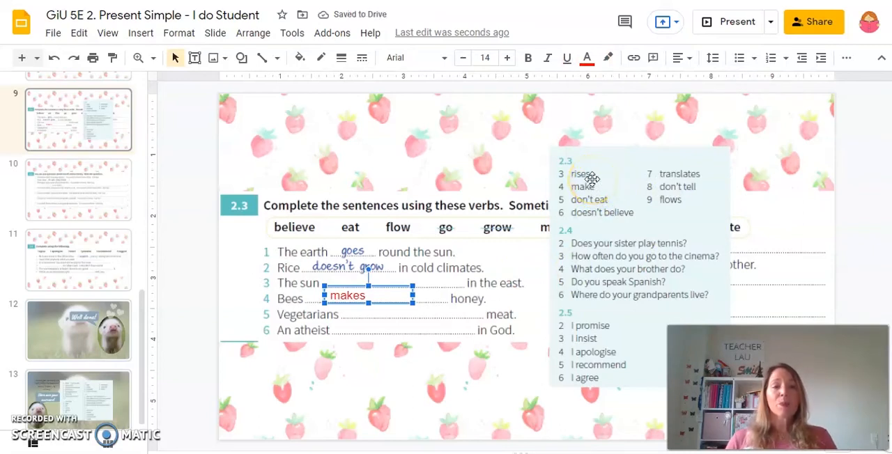
pyautogui.moveTo(590, 178)
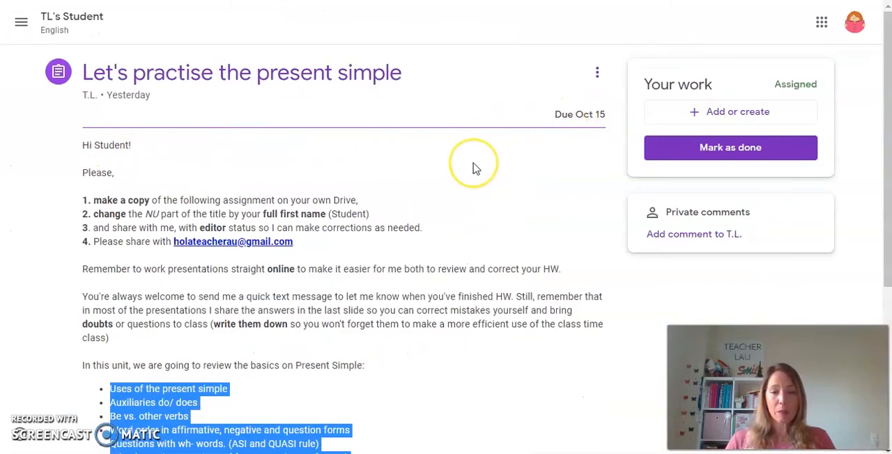
pyautogui.moveTo(476, 167)
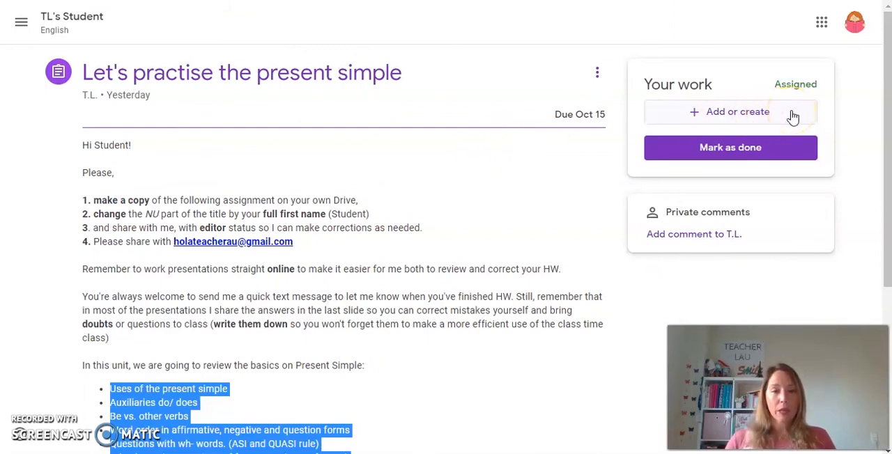
# Insert the 'GiU 5E 2. Present Simple - I do Student' file from Google Drive.
pyautogui.click(729, 112)
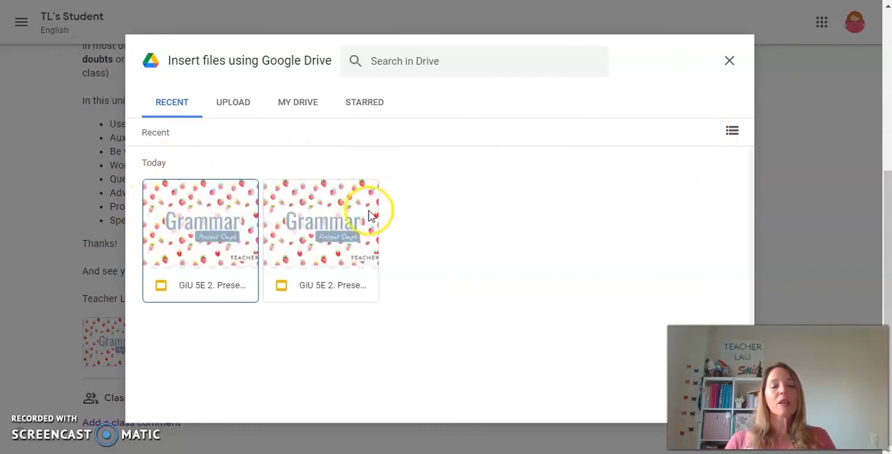
pyautogui.moveTo(327, 212)
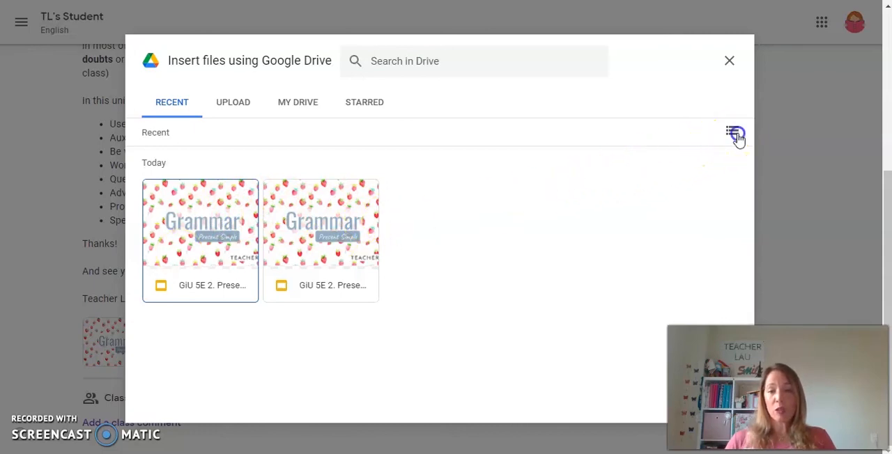
pyautogui.click(732, 132)
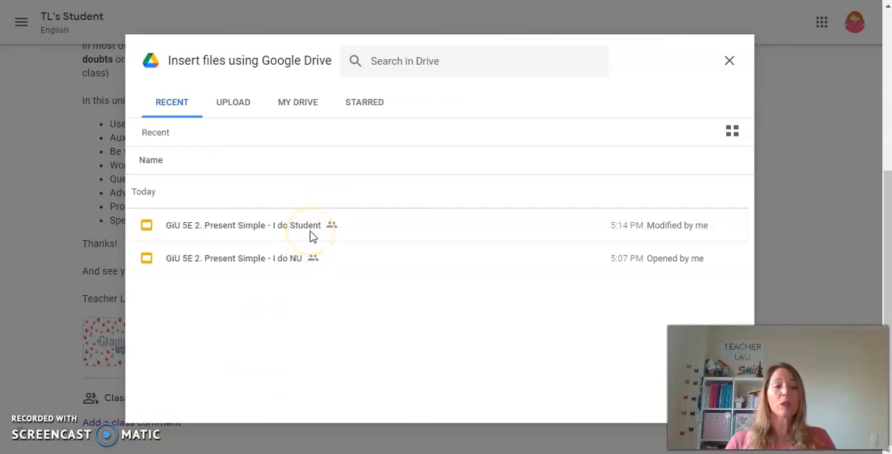
pyautogui.click(243, 225)
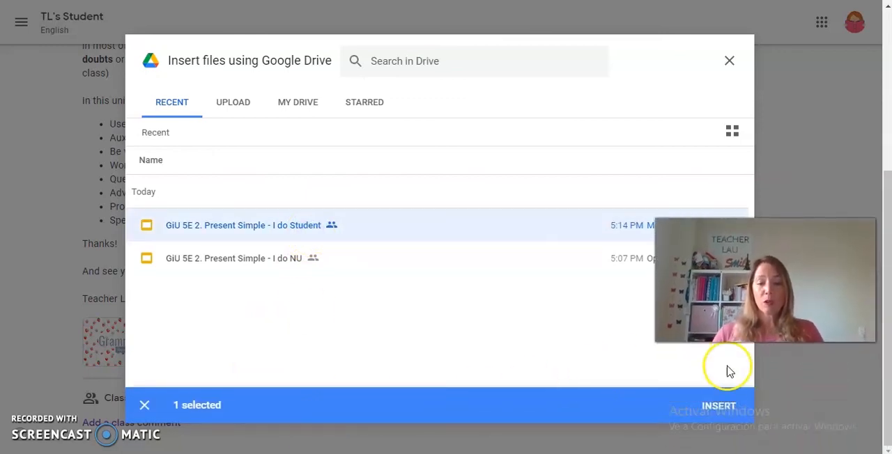
pyautogui.click(718, 406)
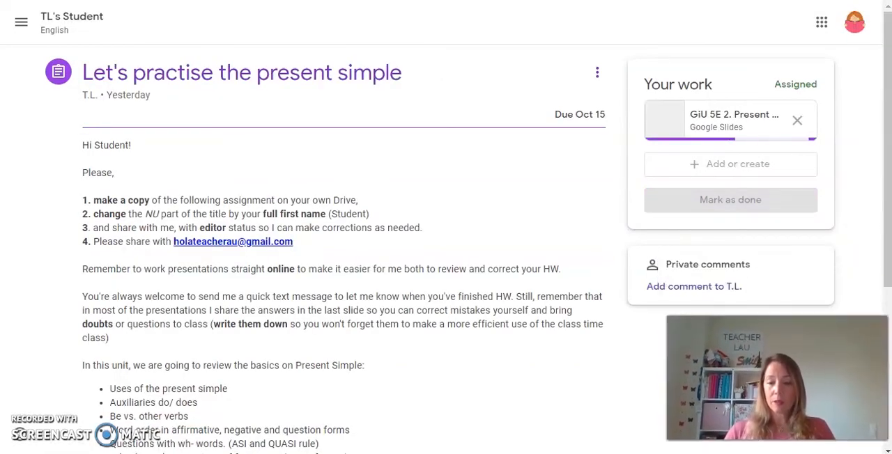
# Dismiss the tip, then turn in the assignment and confirm.
pyautogui.click(729, 200)
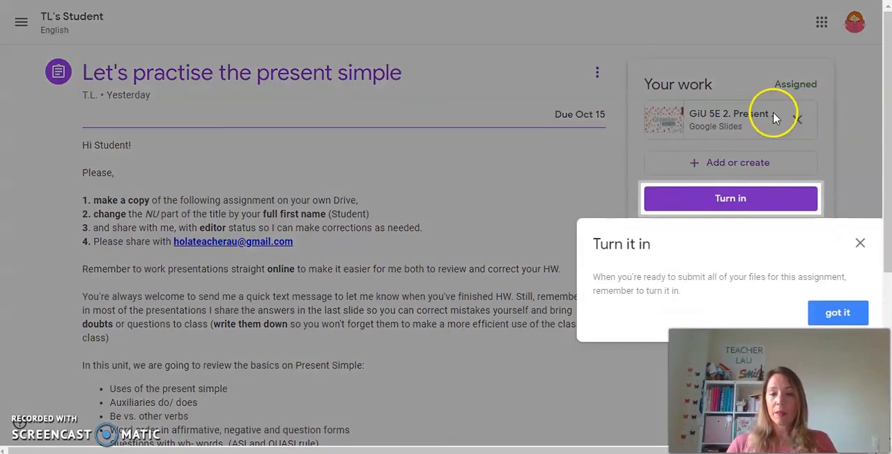
pyautogui.moveTo(769, 186)
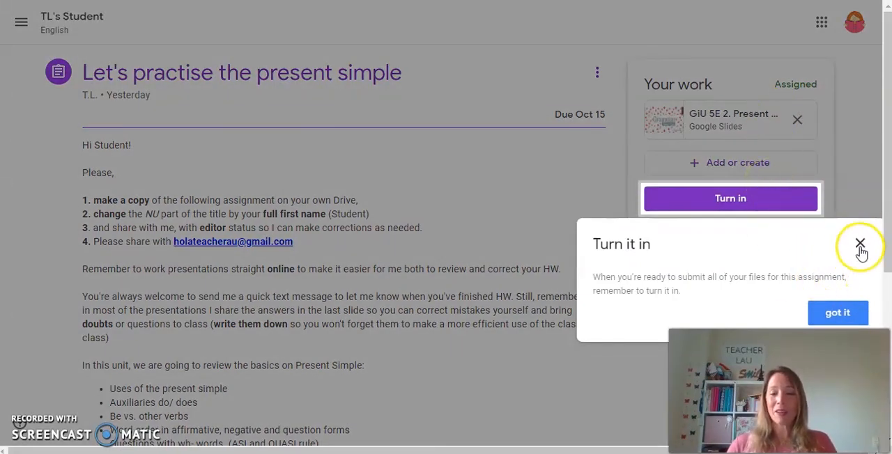
pyautogui.click(860, 244)
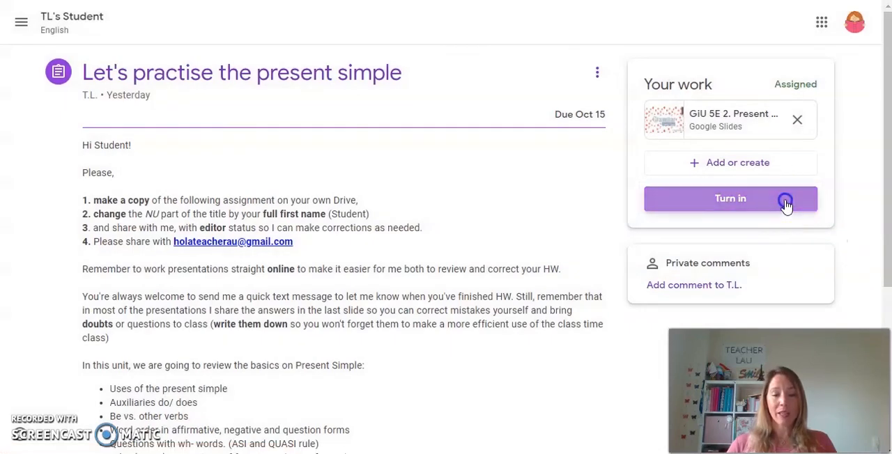
pyautogui.click(730, 198)
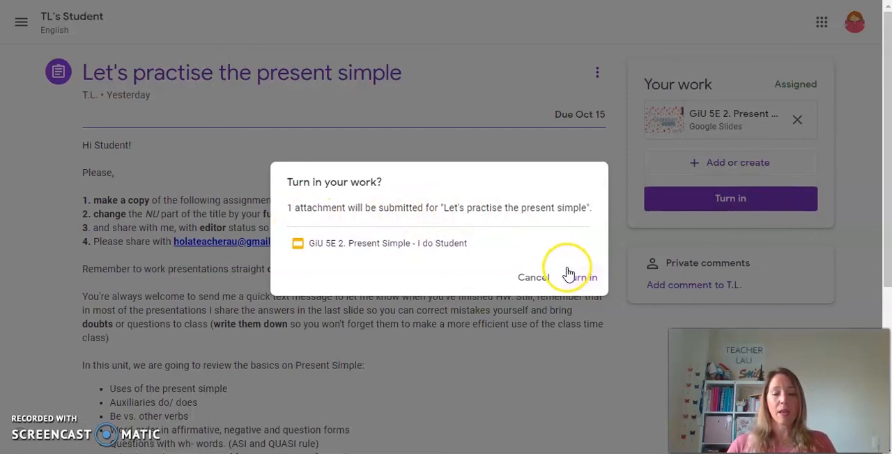
pyautogui.click(569, 277)
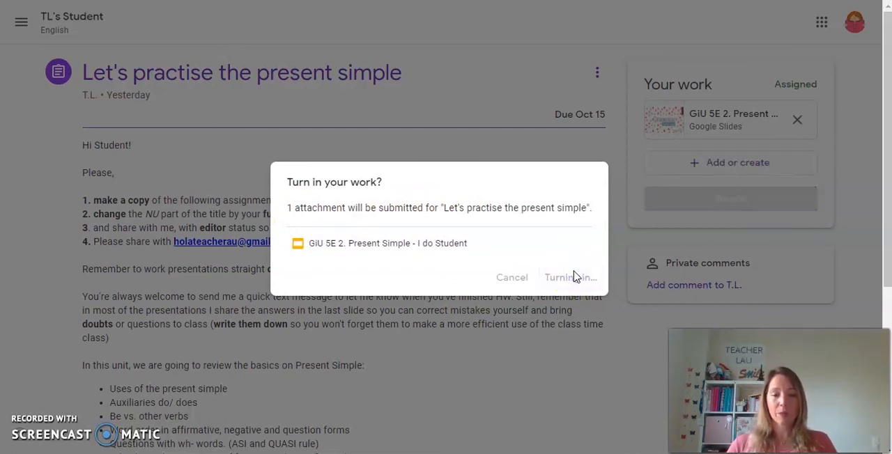
pyautogui.click(570, 277)
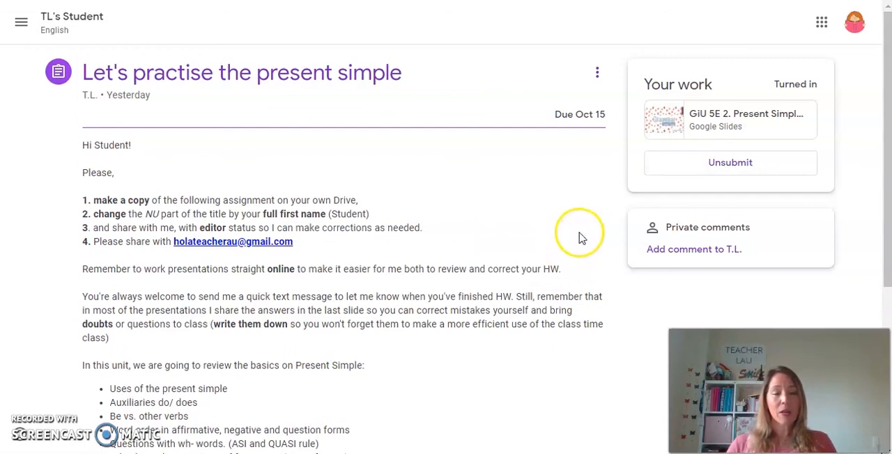
pyautogui.moveTo(585, 202)
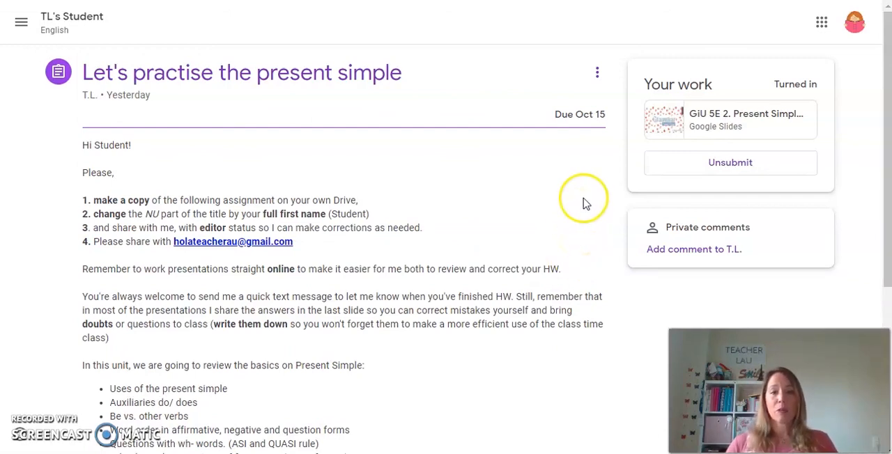
pyautogui.moveTo(752, 174)
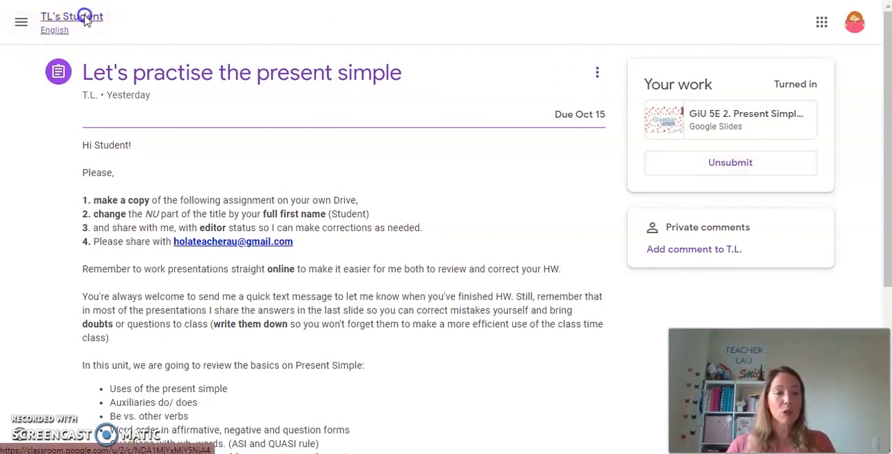
# Return to the class page and scroll toward the present simple assignment.
pyautogui.click(438, 21)
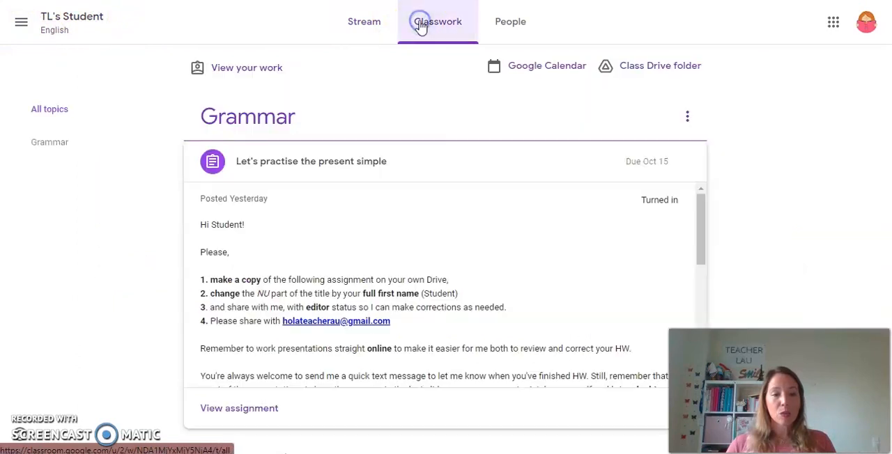
pyautogui.scroll(-3)
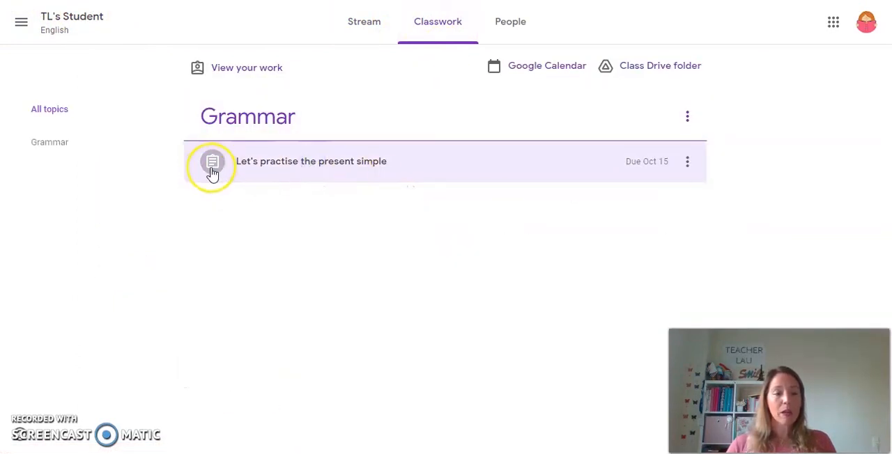
pyautogui.moveTo(402, 172)
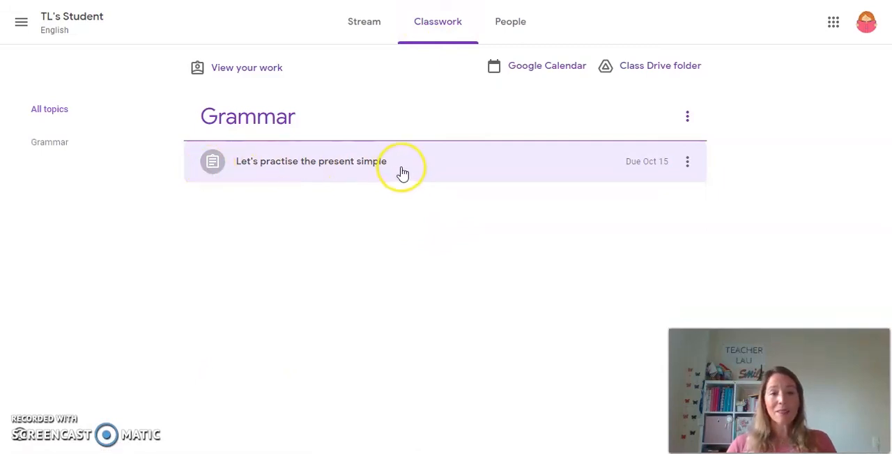